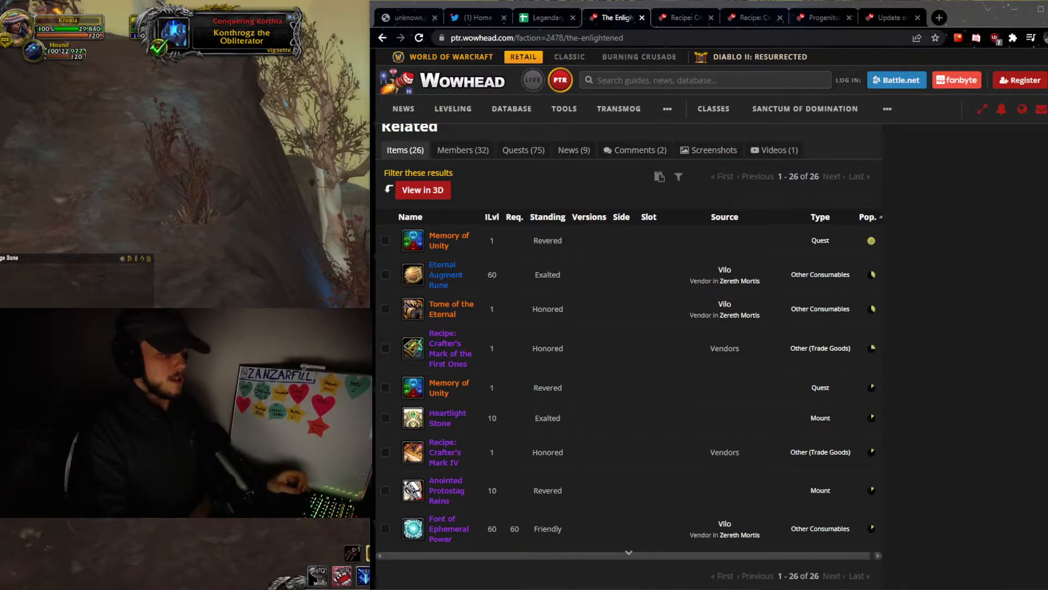
pyautogui.moveTo(446, 456)
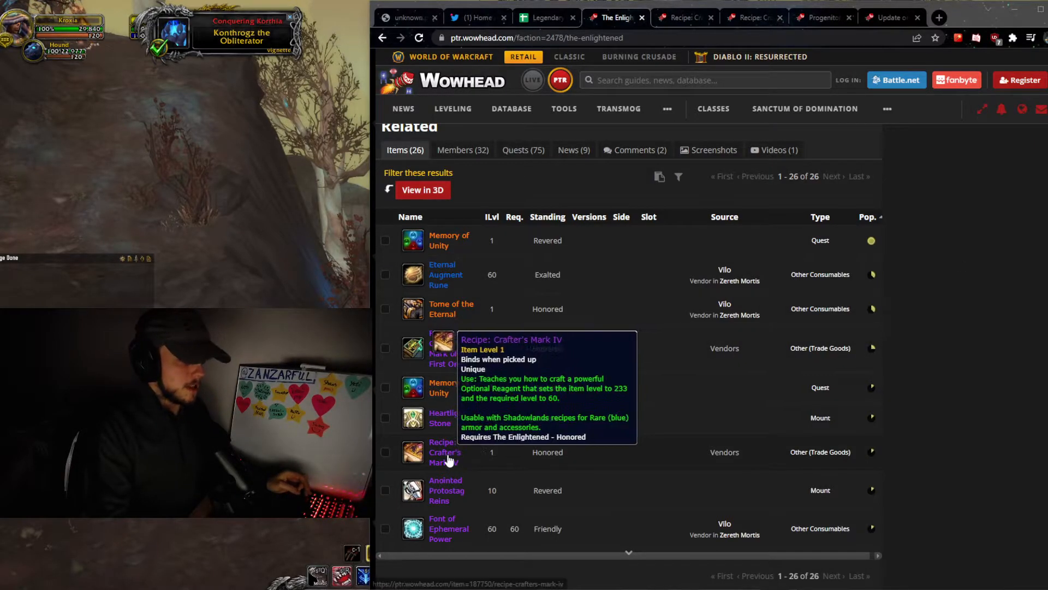
pyautogui.moveTo(534, 356)
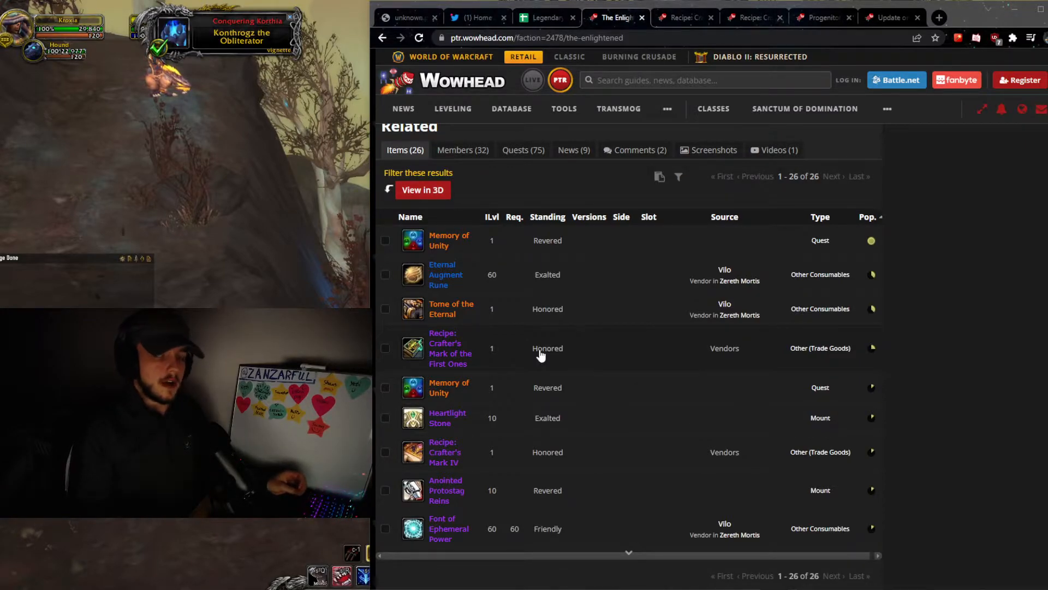
pyautogui.moveTo(448, 353)
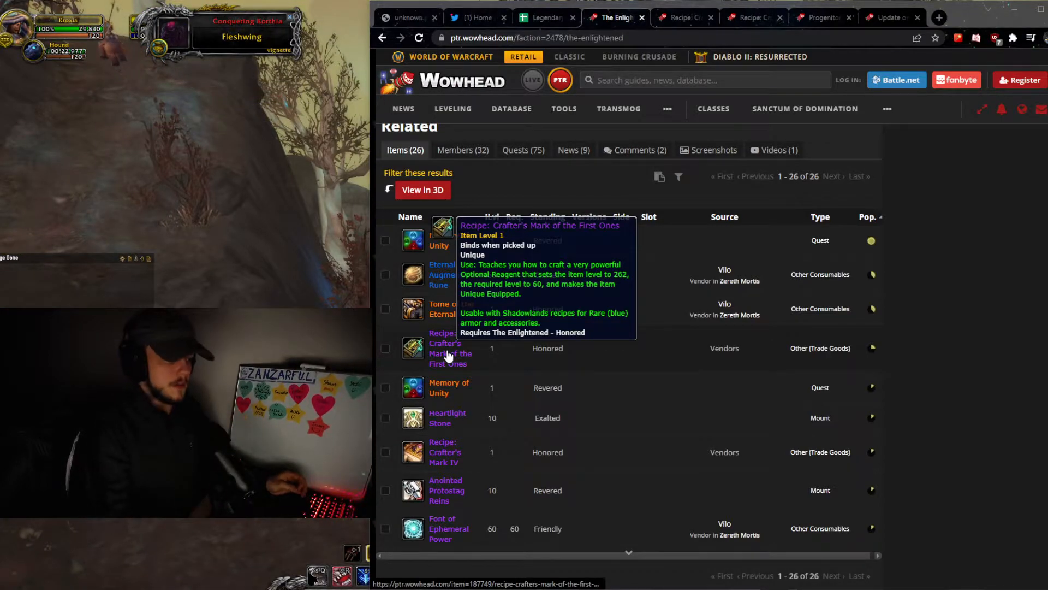
pyautogui.moveTo(444, 457)
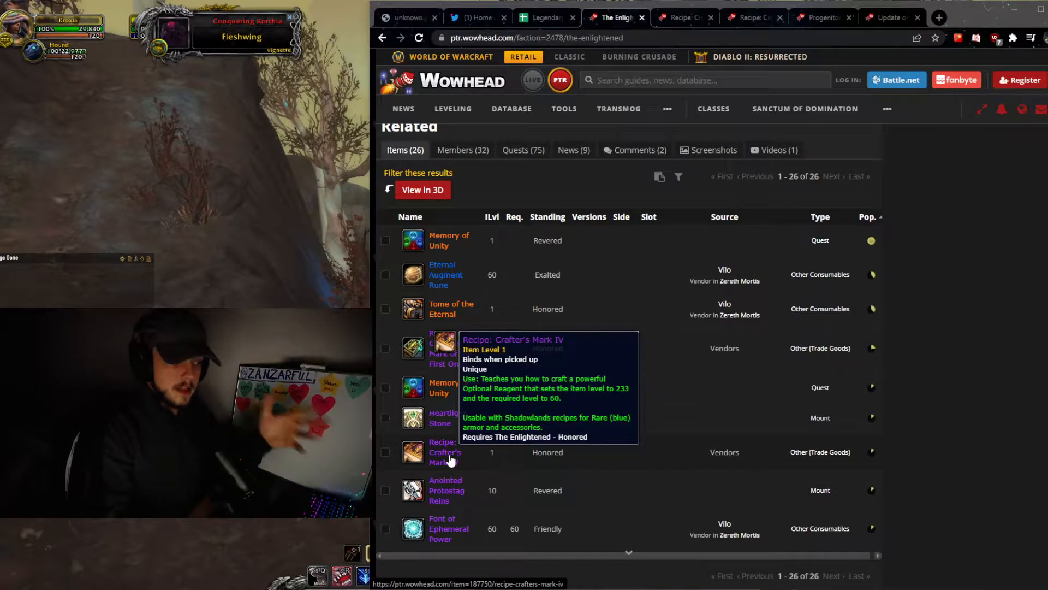
pyautogui.moveTo(449, 348)
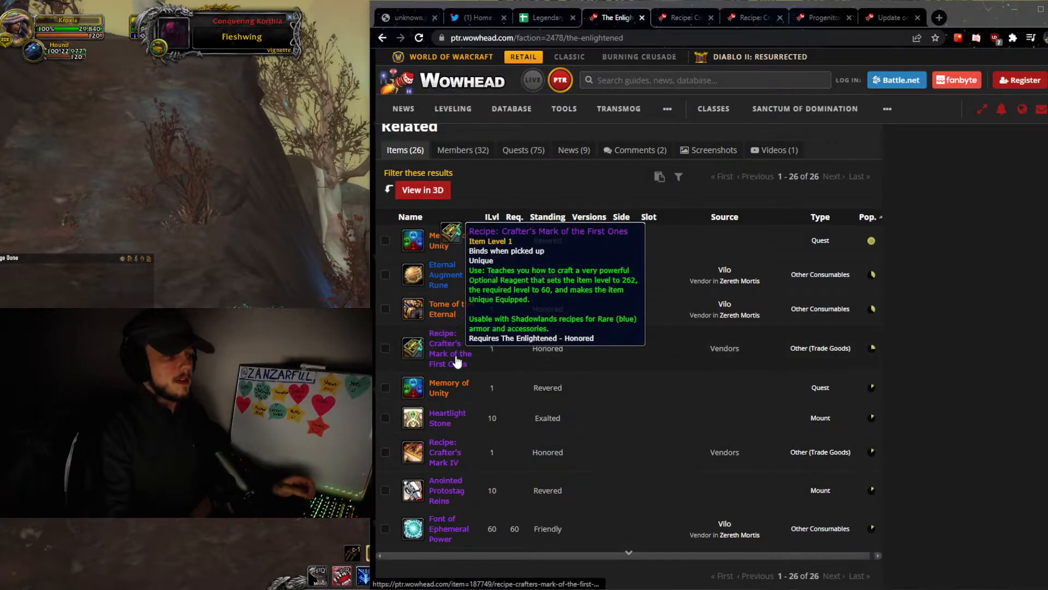
pyautogui.moveTo(719, 91)
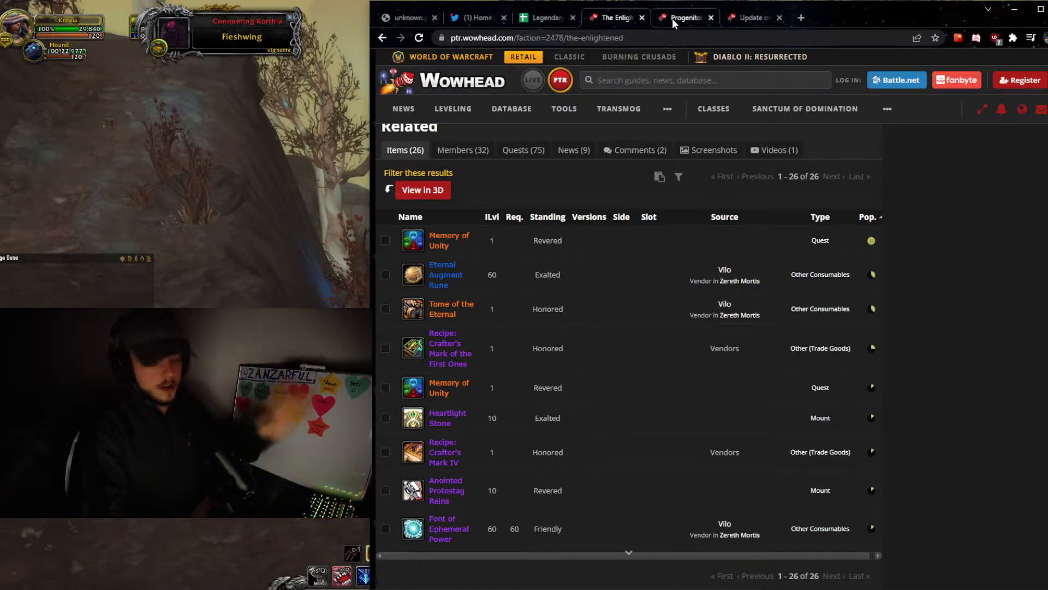
pyautogui.moveTo(448, 347)
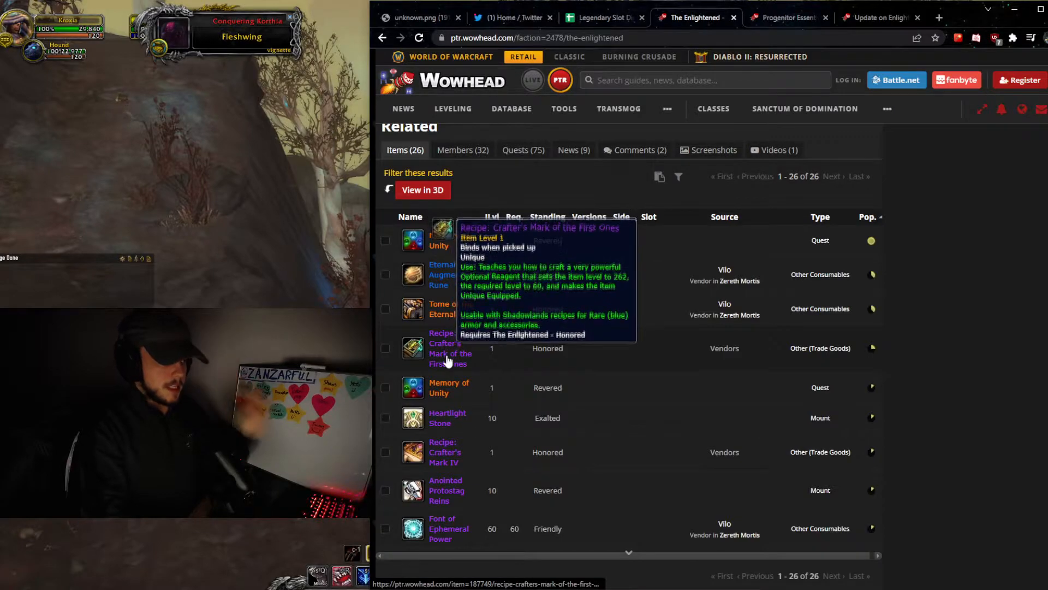
pyautogui.moveTo(448, 458)
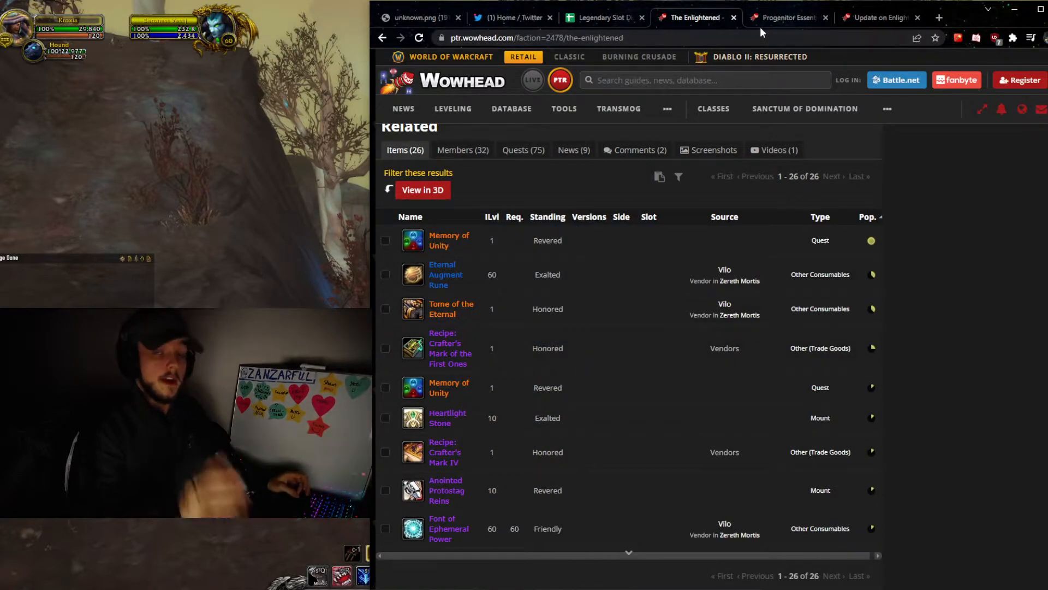
# Switch to the Progenitor Essentia page listing its ten reagent-for recipes
pyautogui.click(788, 17)
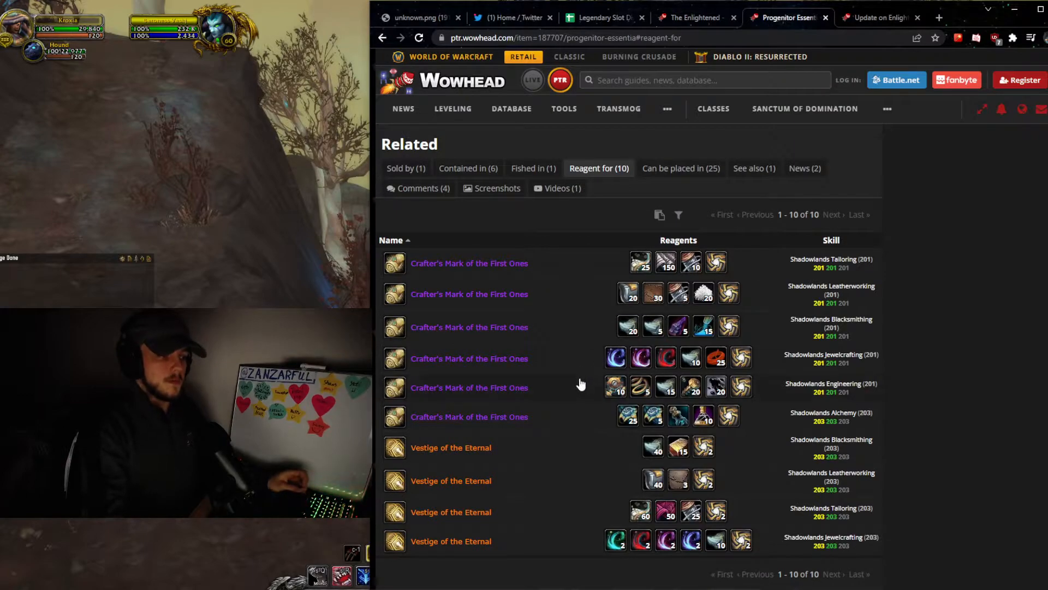
pyautogui.moveTo(715, 261)
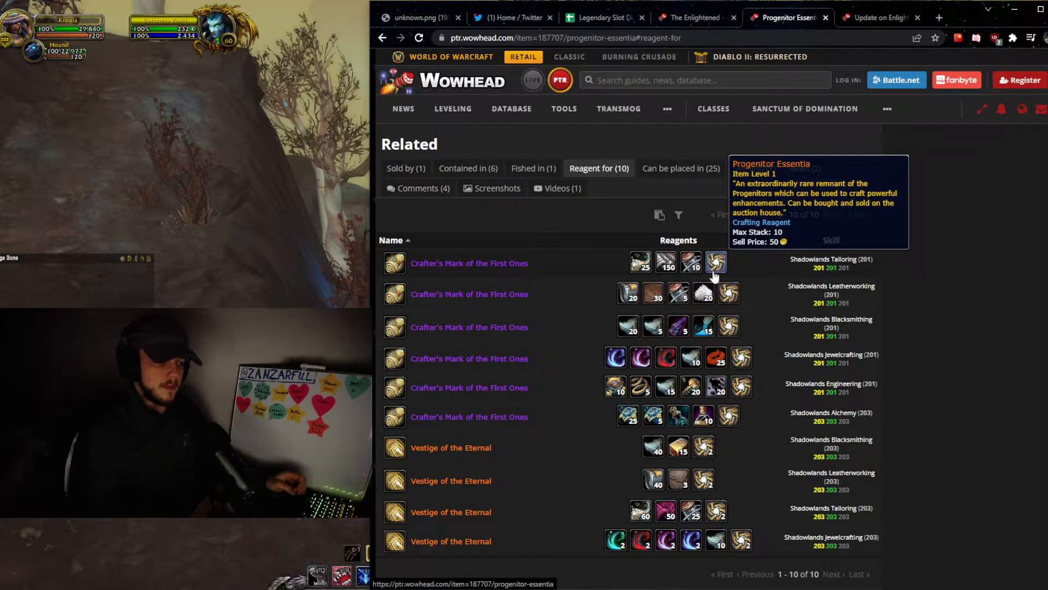
pyautogui.moveTo(486, 462)
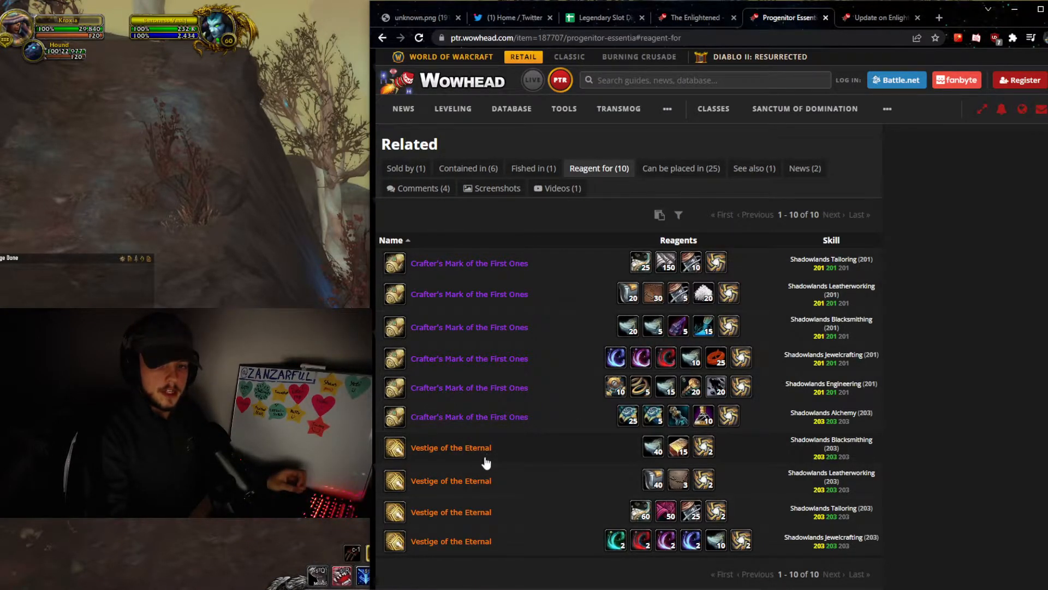
pyautogui.moveTo(716, 264)
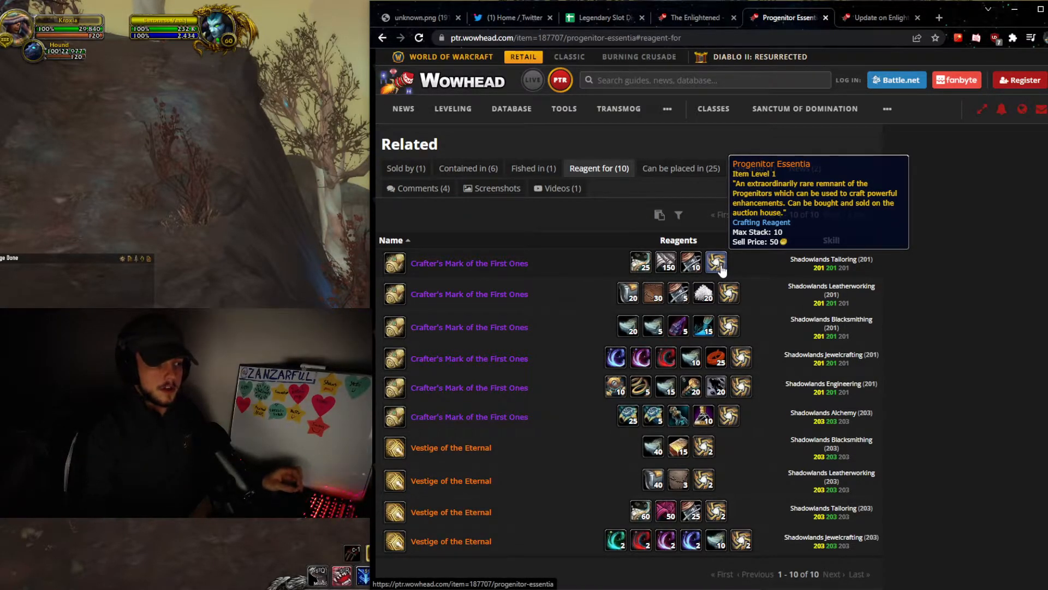
pyautogui.moveTo(665, 263)
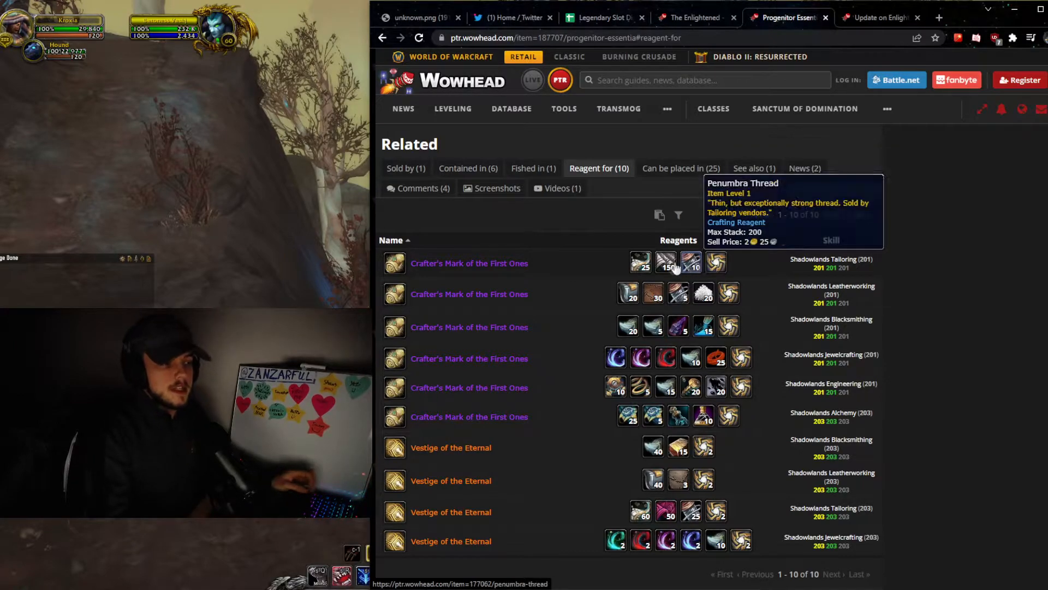
pyautogui.moveTo(665, 261)
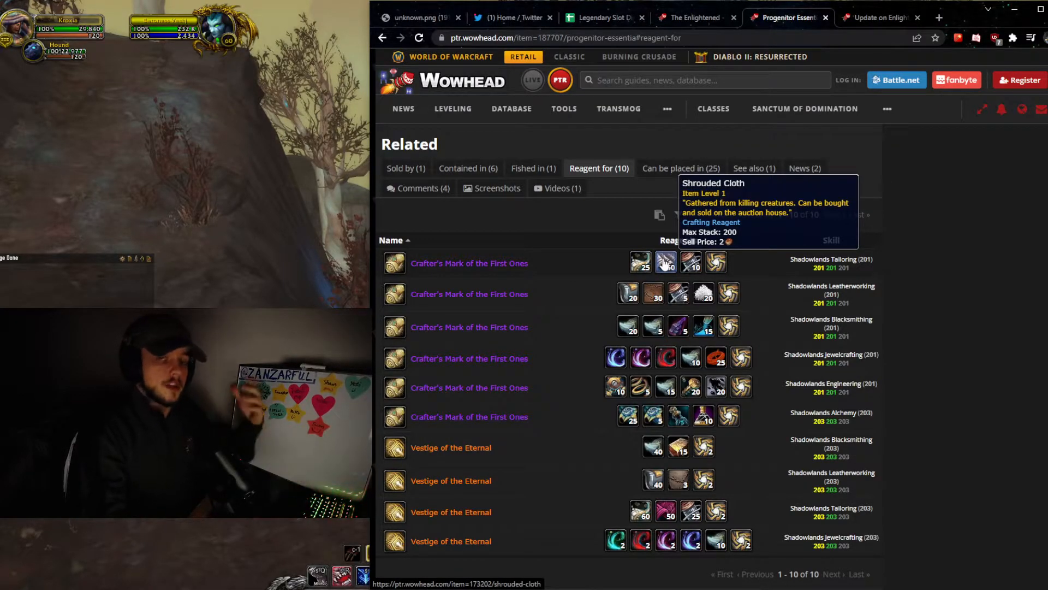
pyautogui.moveTo(639, 261)
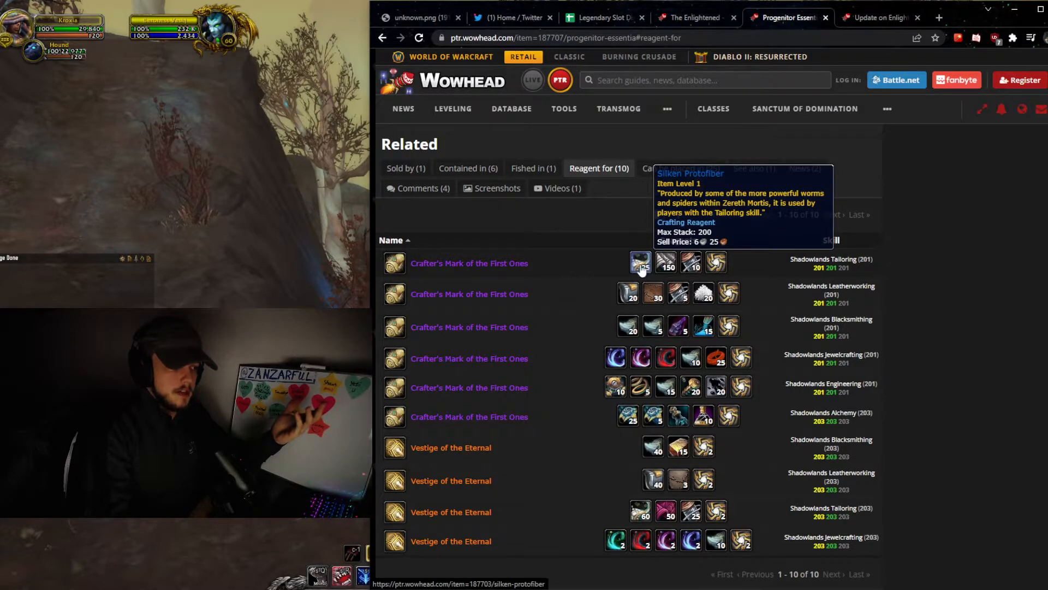
pyautogui.moveTo(665, 263)
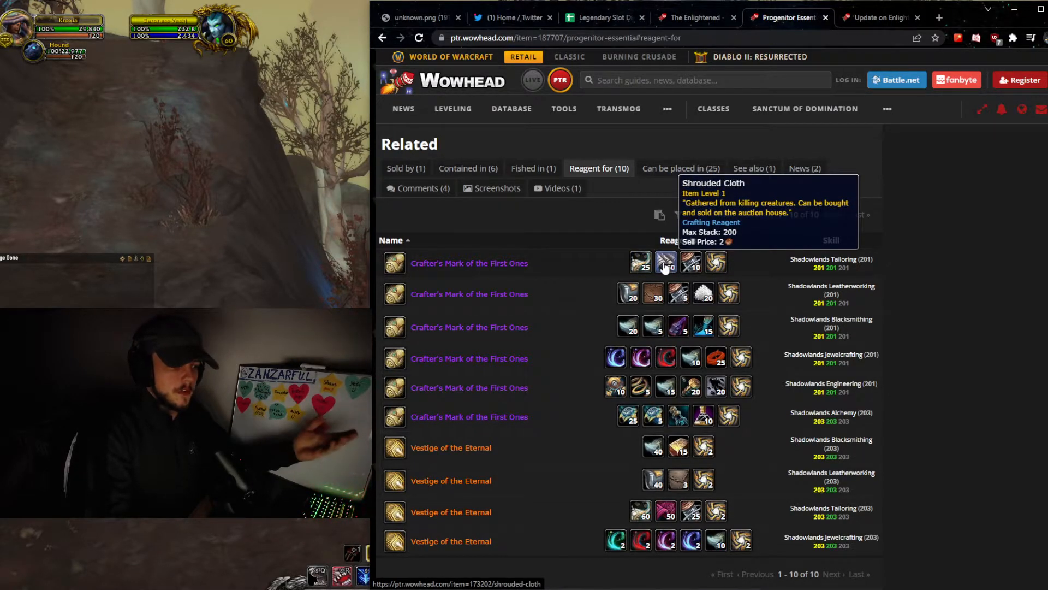
pyautogui.moveTo(640, 261)
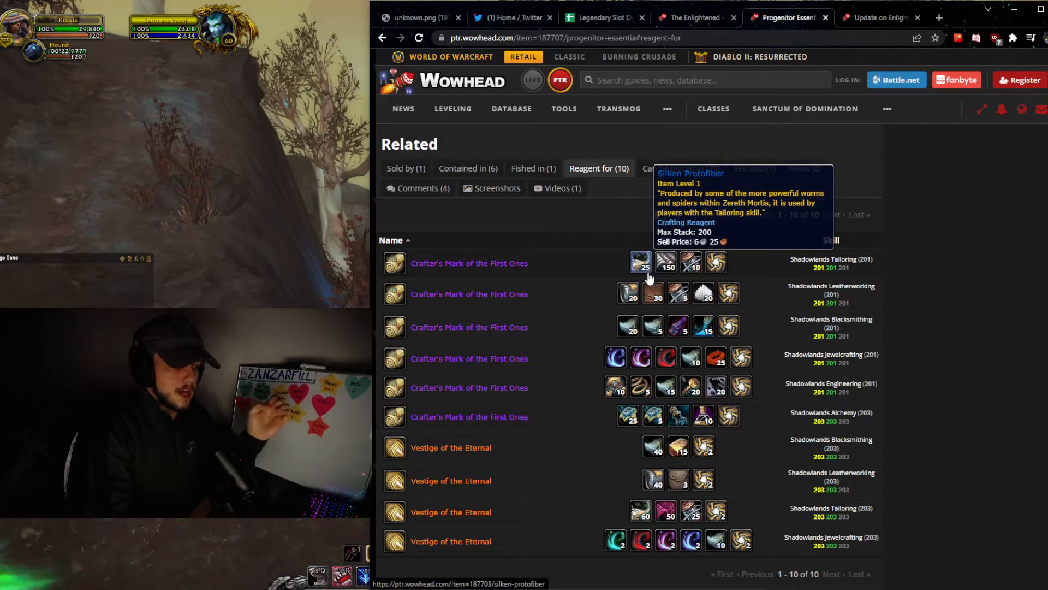
pyautogui.moveTo(654, 294)
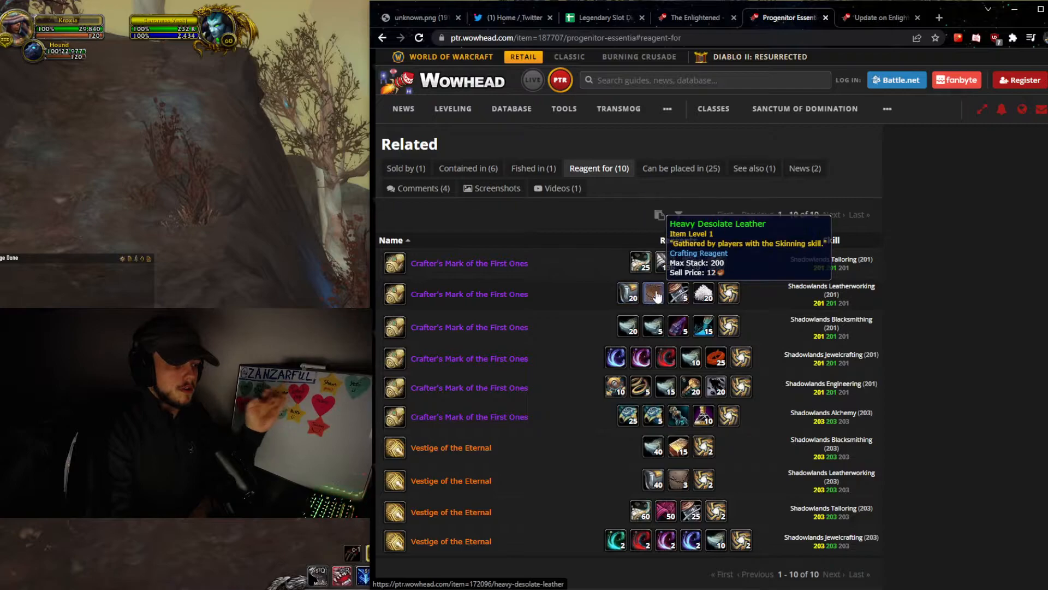
pyautogui.moveTo(629, 326)
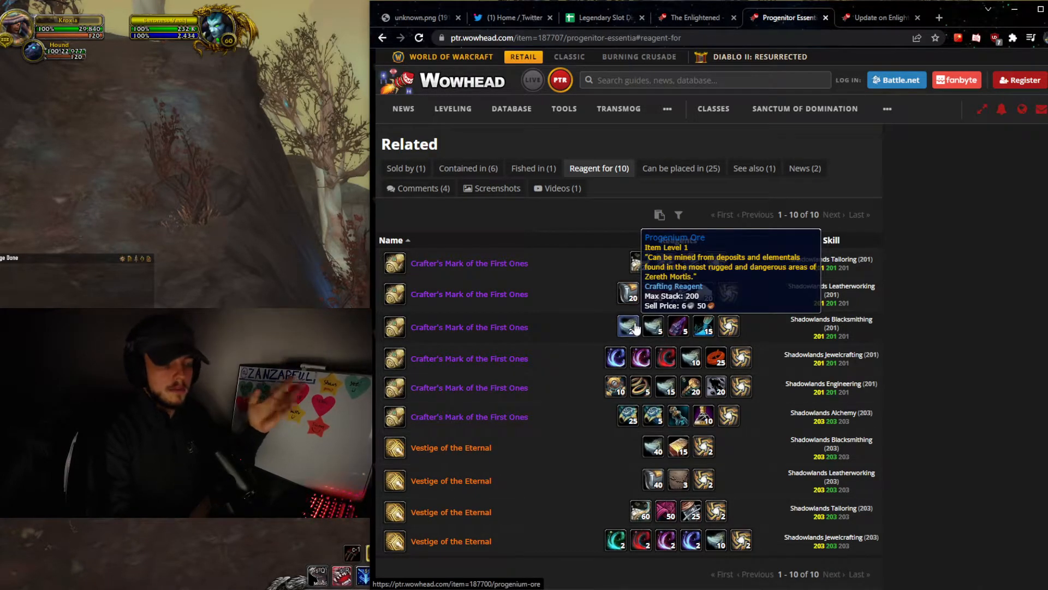
pyautogui.moveTo(692, 327)
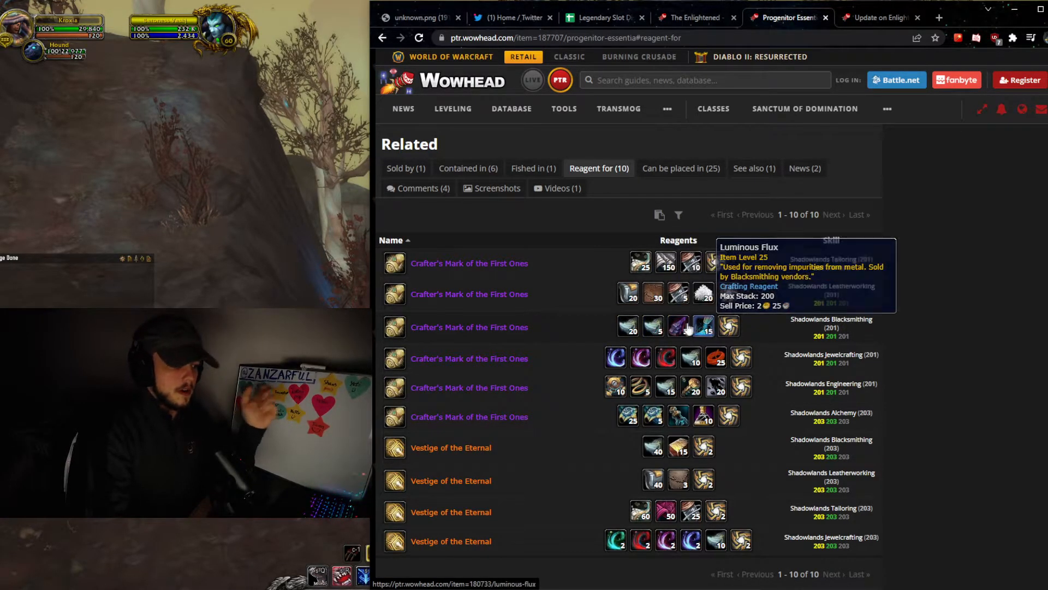
pyautogui.moveTo(639, 358)
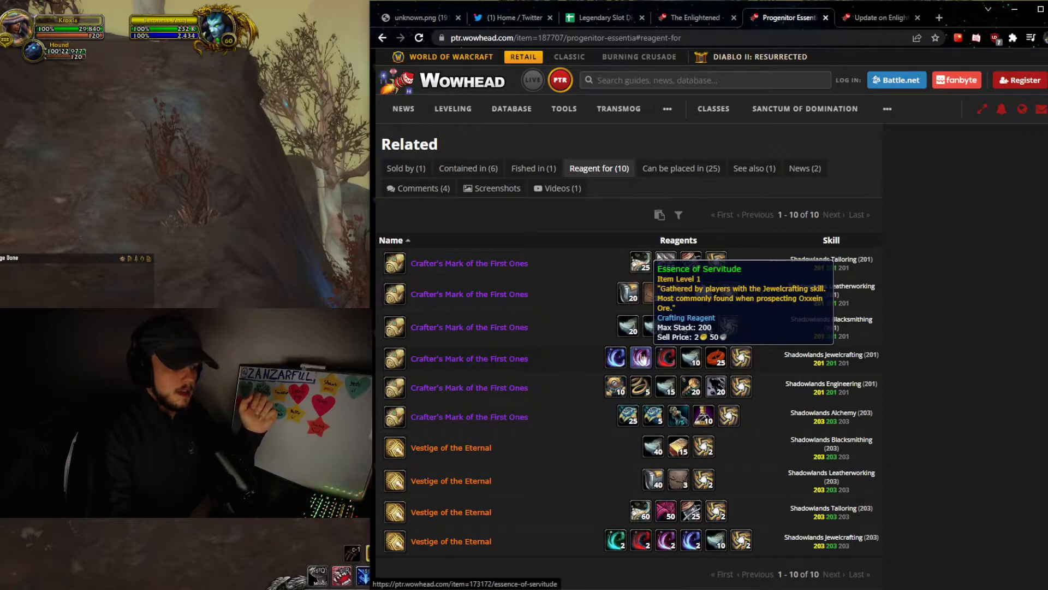
pyautogui.moveTo(692, 358)
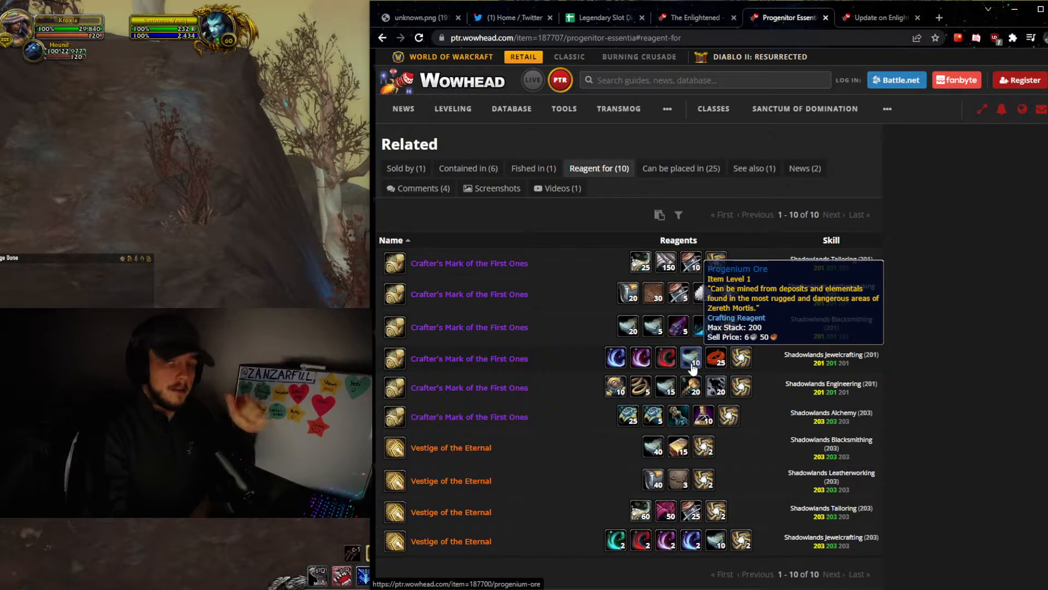
pyautogui.moveTo(615, 391)
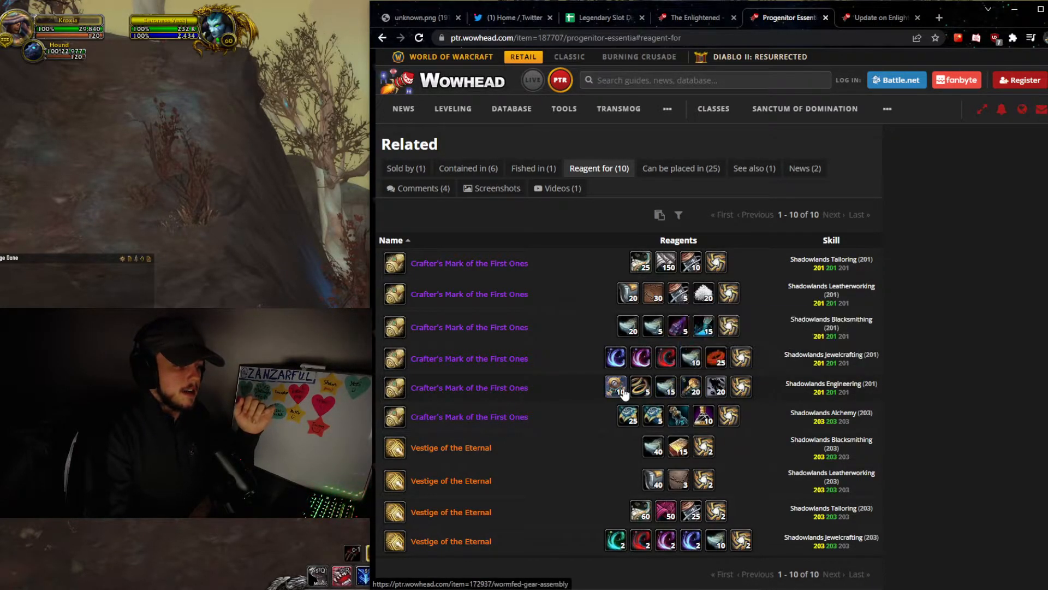
pyautogui.moveTo(677, 416)
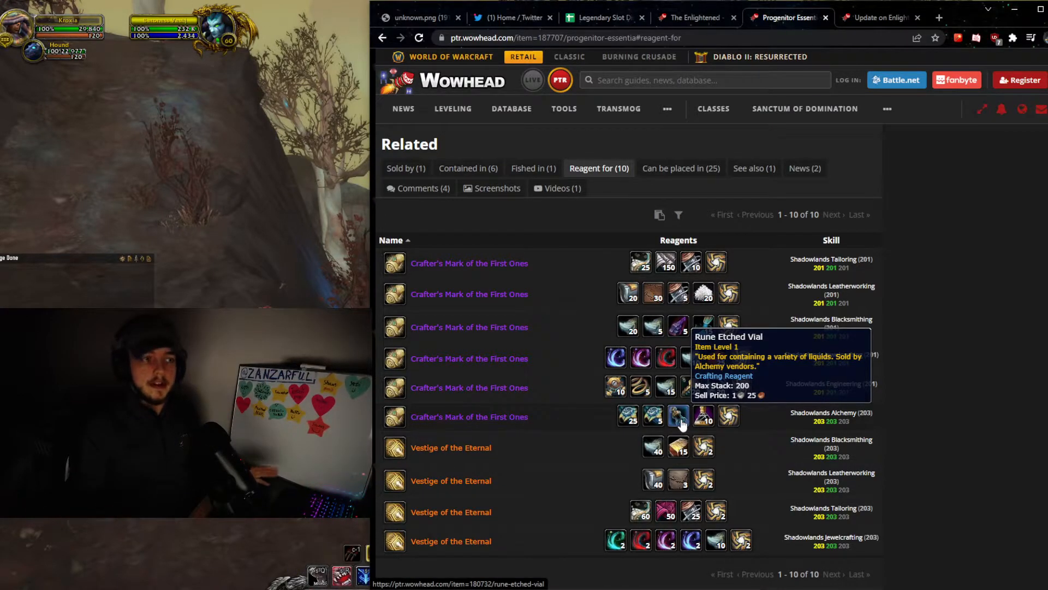
pyautogui.moveTo(653, 296)
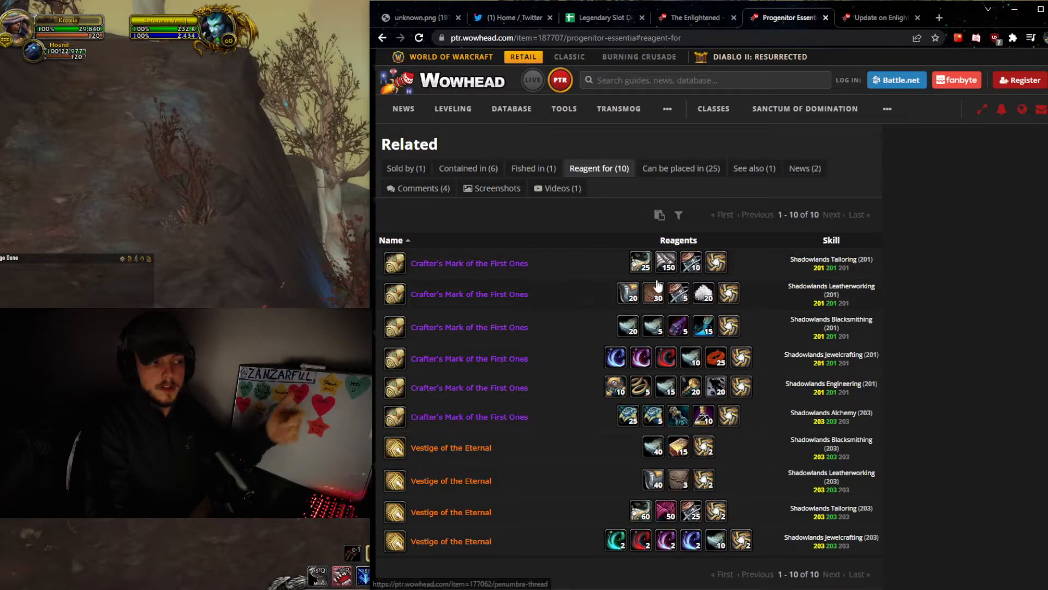
pyautogui.moveTo(715, 262)
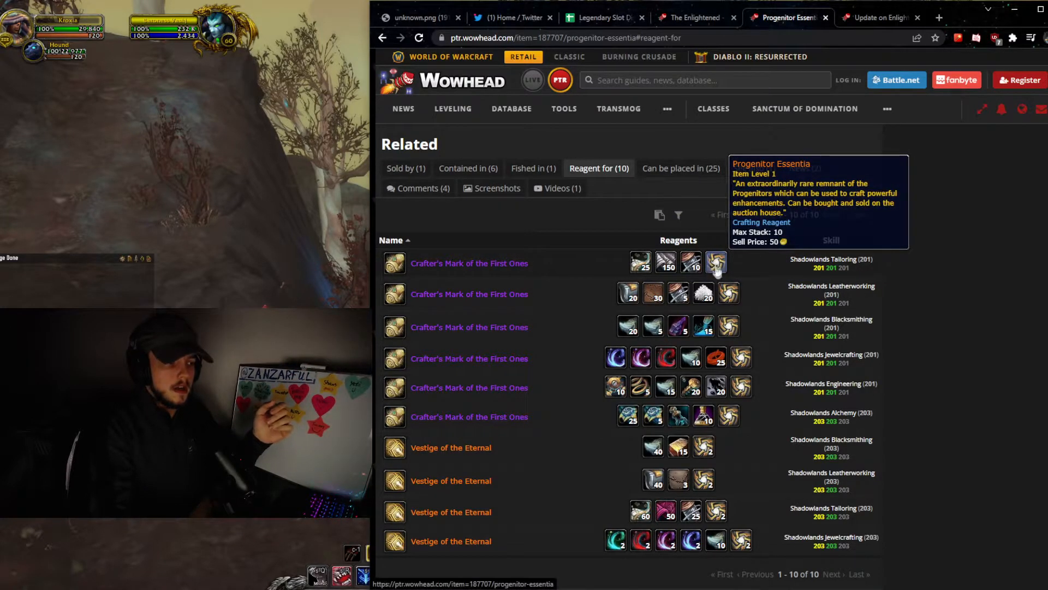
pyautogui.moveTo(728, 414)
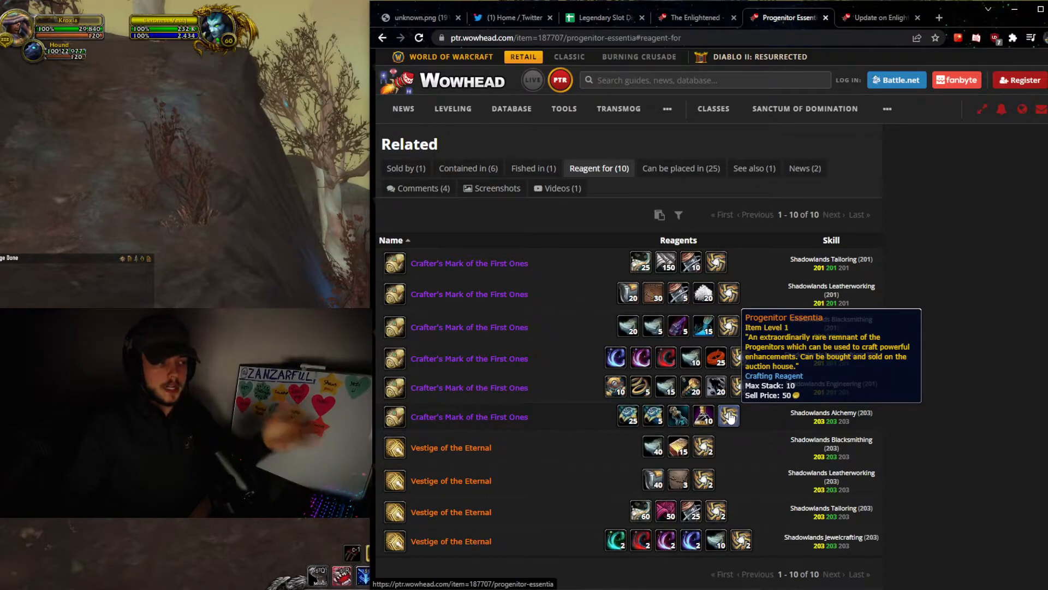
pyautogui.moveTo(494, 304)
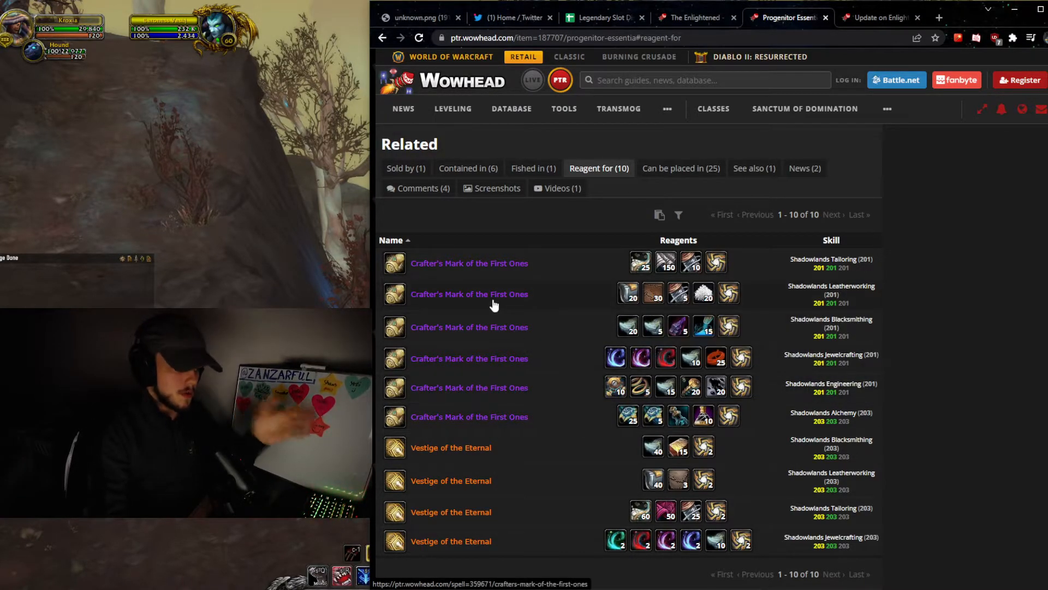
pyautogui.moveTo(469, 294)
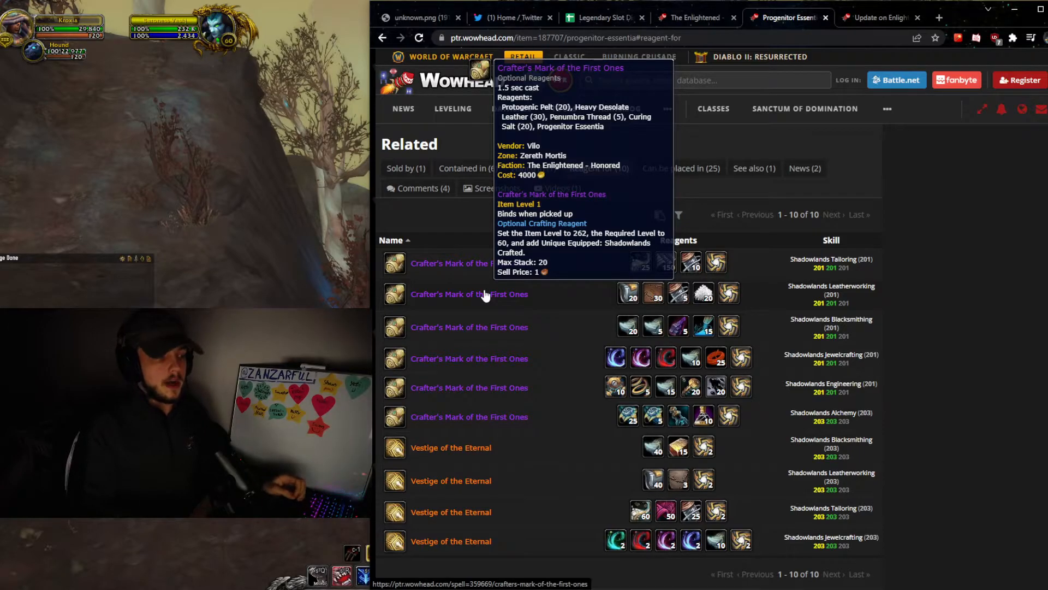
pyautogui.moveTo(654, 293)
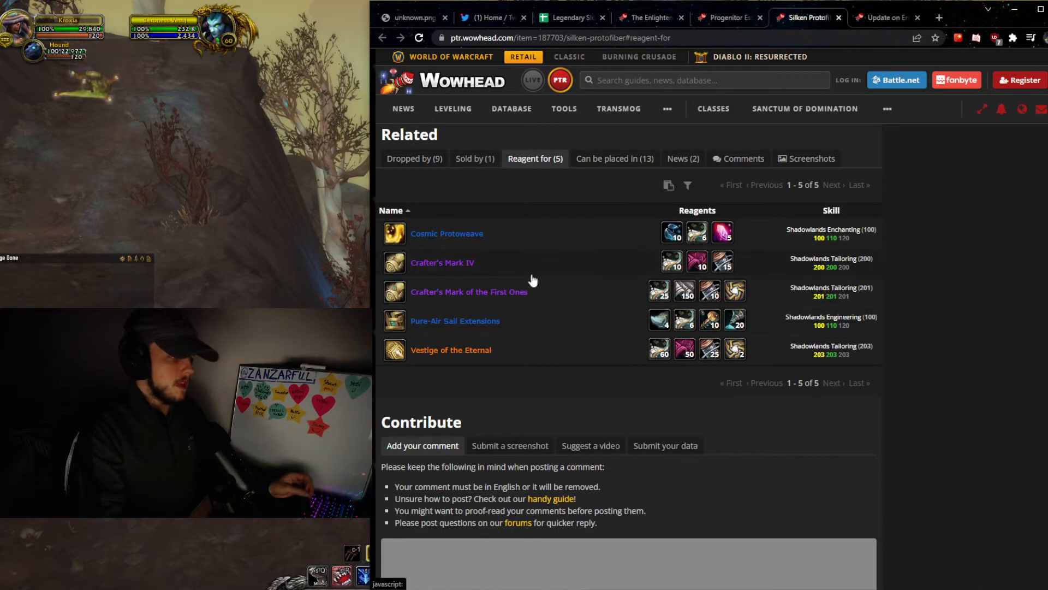
pyautogui.moveTo(443, 262)
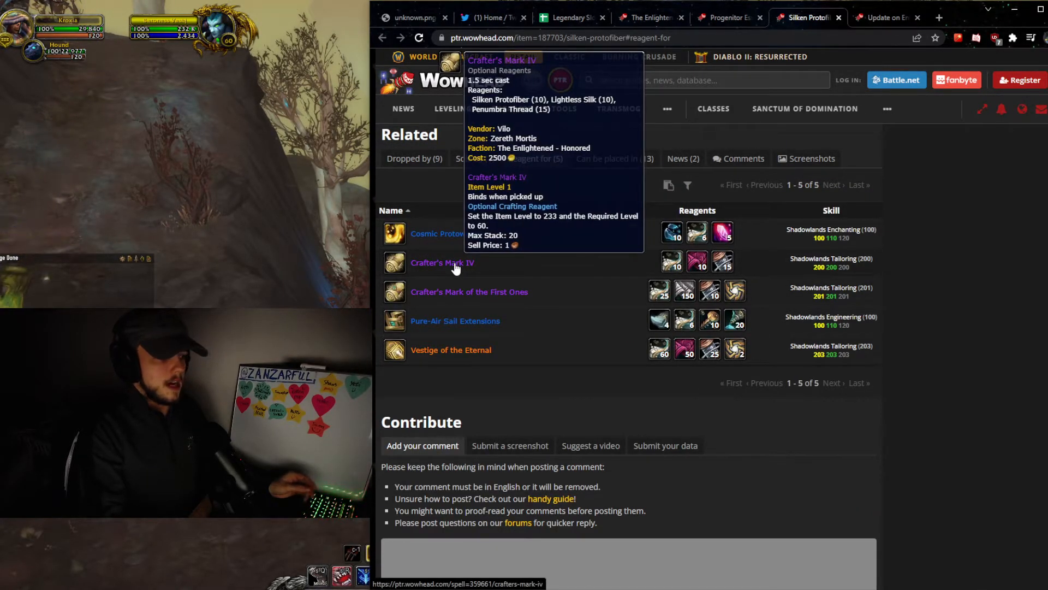
# Review the Crafter's Mark IV recipe's Silken Protofiber, Lightless Silk and Penumbra Thread reagents and spell details
pyautogui.click(442, 262)
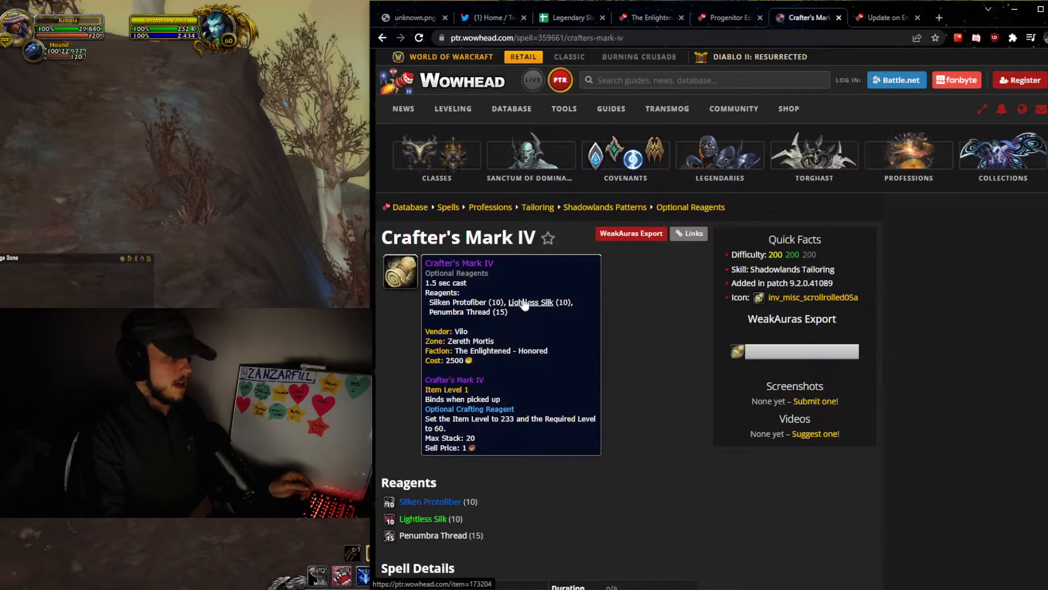
pyautogui.scroll(-3)
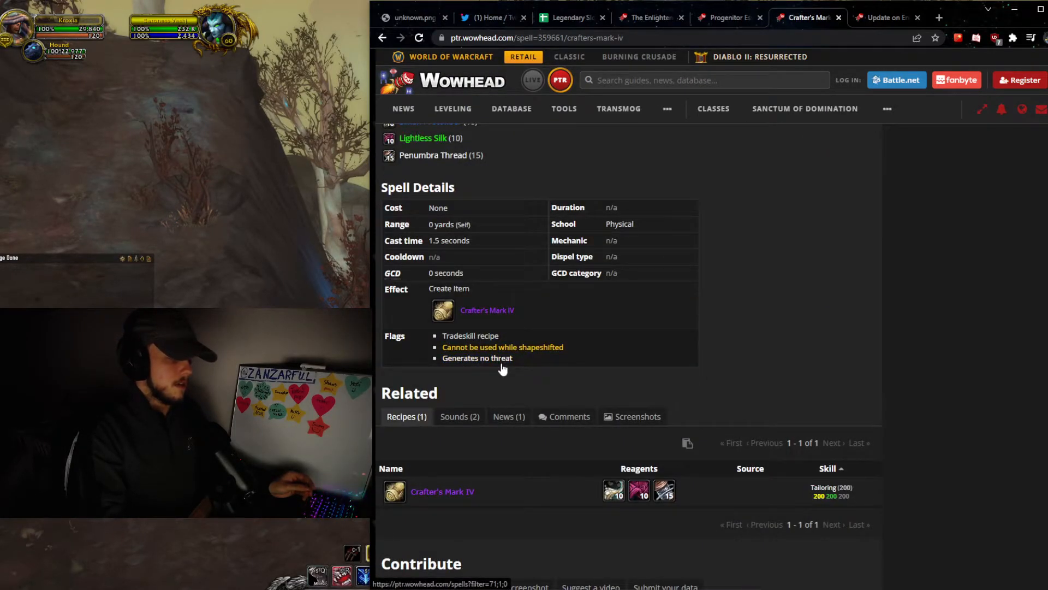
pyautogui.scroll(3)
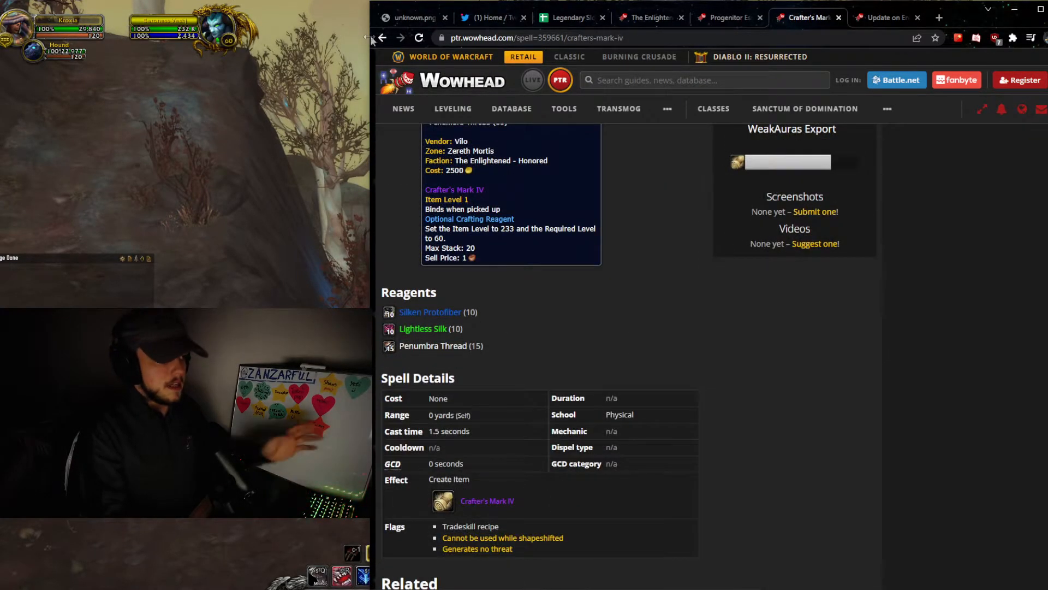
# View Silken Protofiber's reagent-for recipes, then return to the Progenitor Essentia page
pyautogui.click(431, 311)
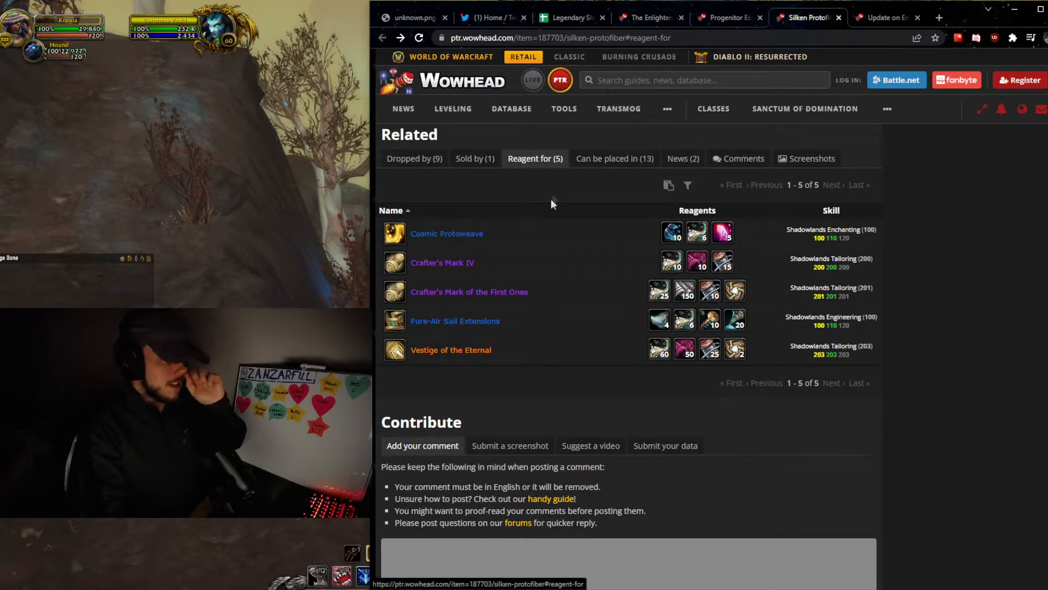
pyautogui.moveTo(696, 262)
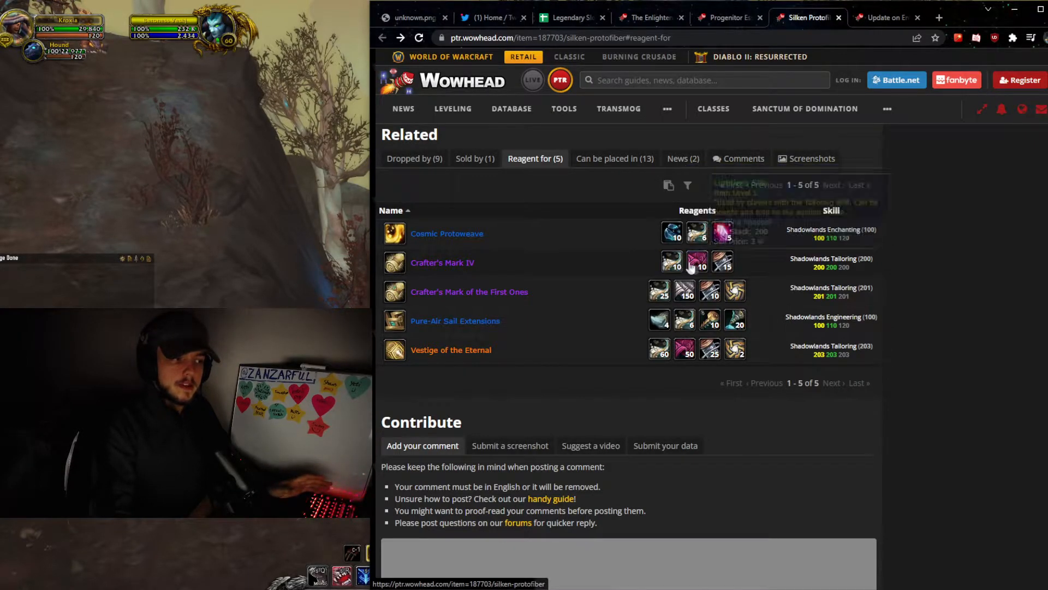
pyautogui.moveTo(442, 262)
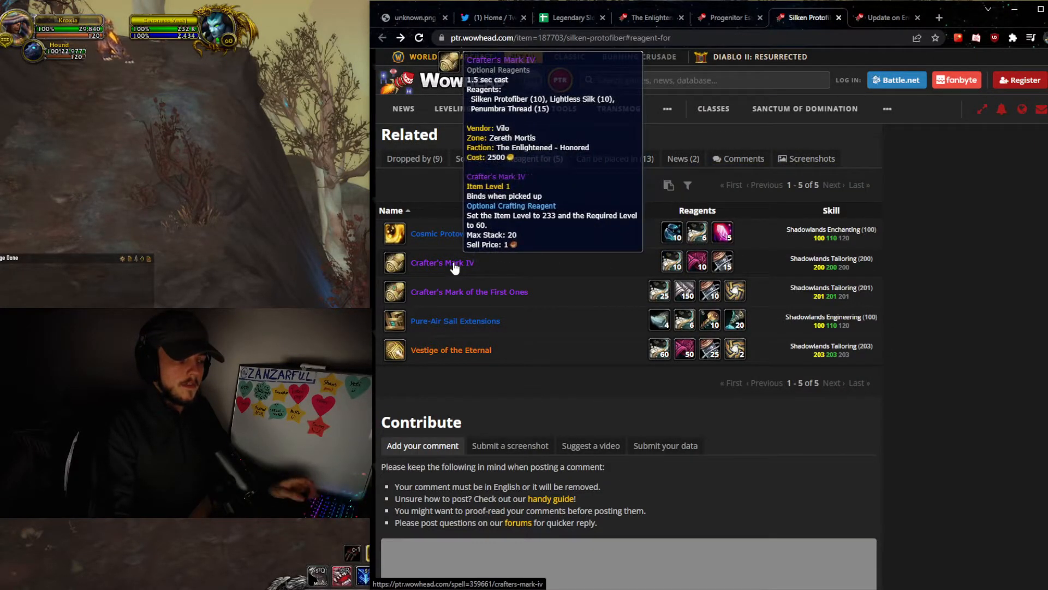
pyautogui.moveTo(698, 261)
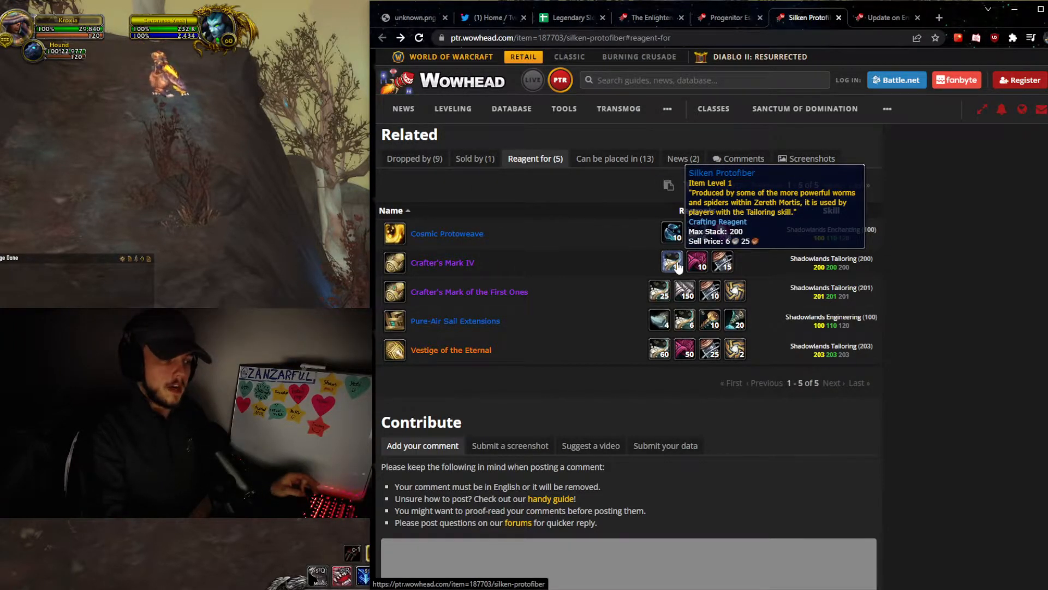
pyautogui.moveTo(697, 261)
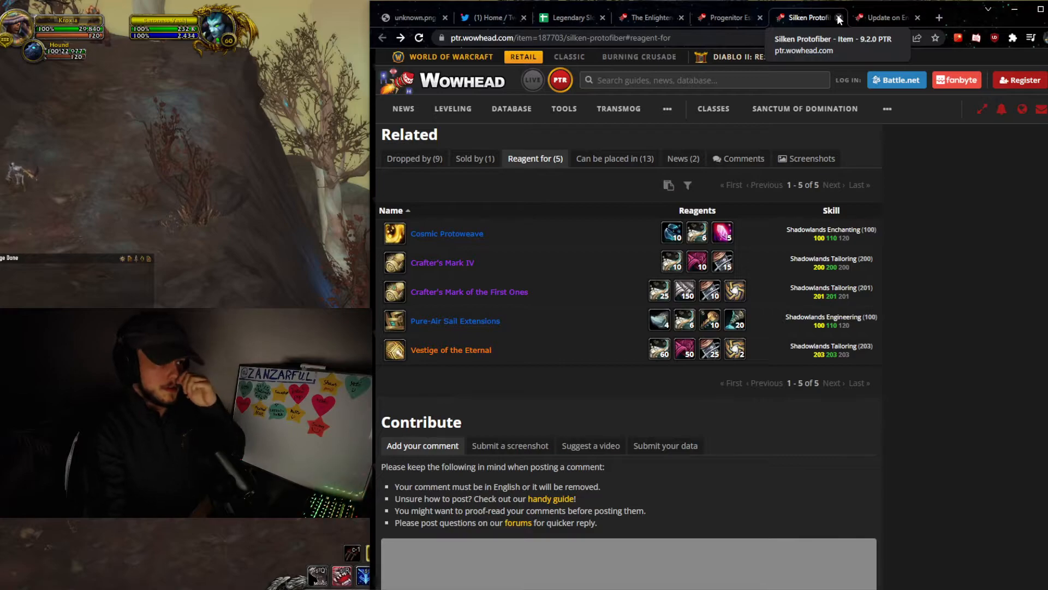
pyautogui.moveTo(697, 261)
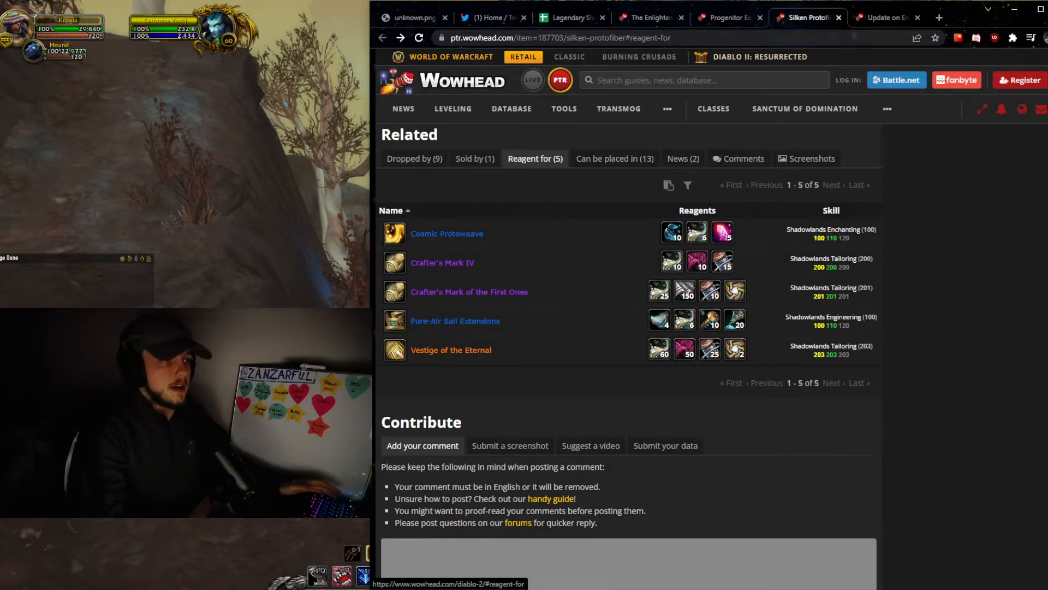
pyautogui.click(721, 18)
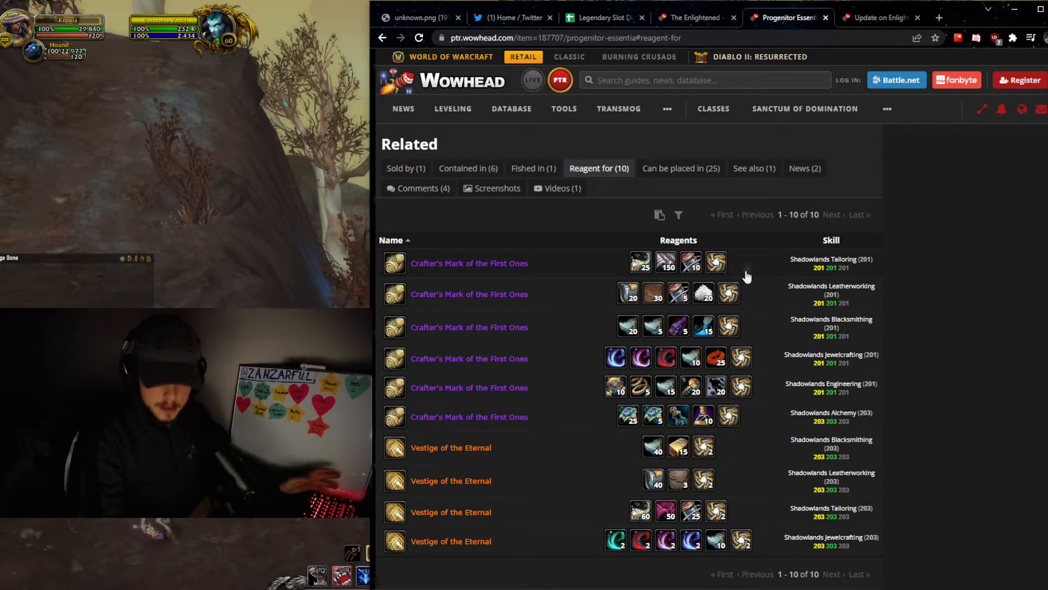
# Bring up the Enlightened reputation Patch 9.2 article and its campaign reputation table
pyautogui.click(880, 17)
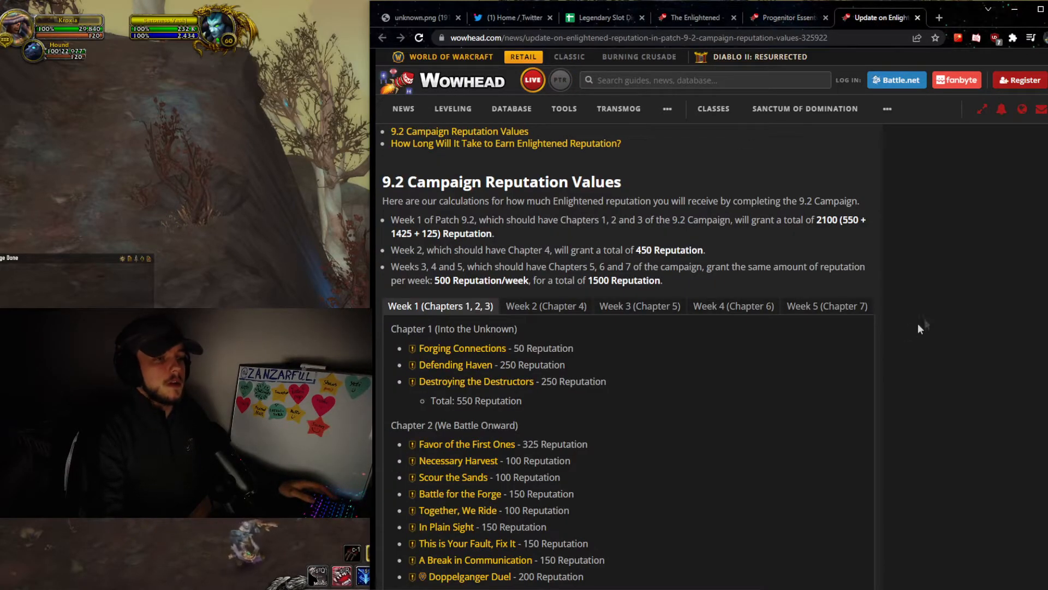
pyautogui.scroll(3)
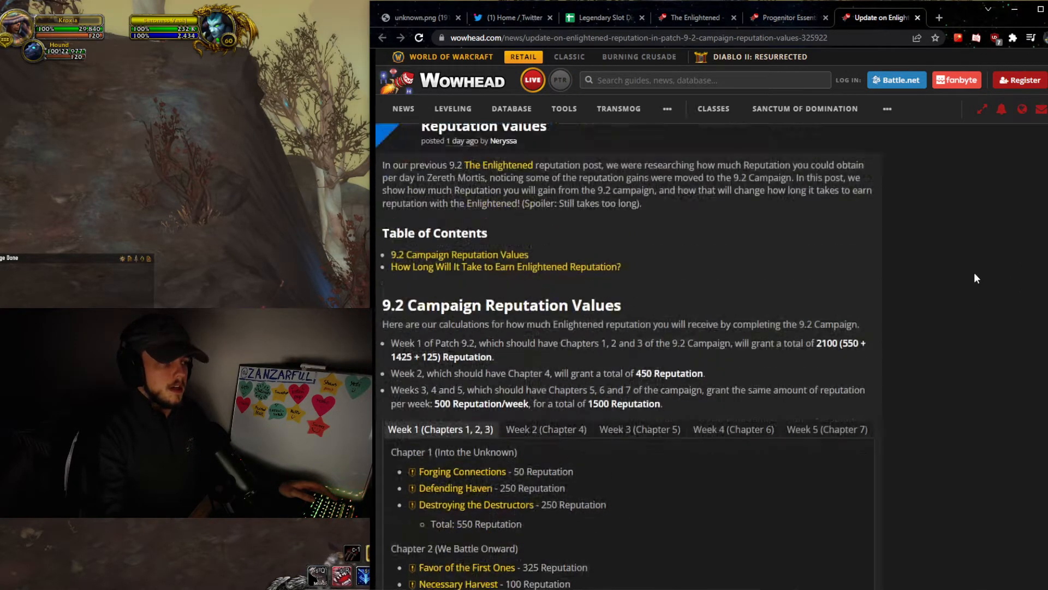
pyautogui.scroll(-3)
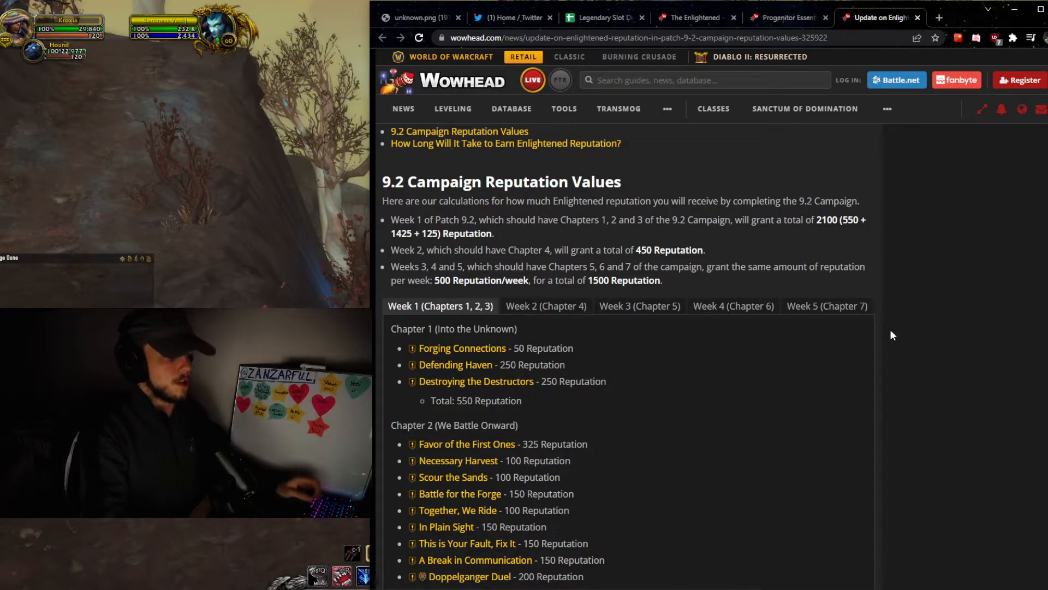
pyautogui.scroll(-3)
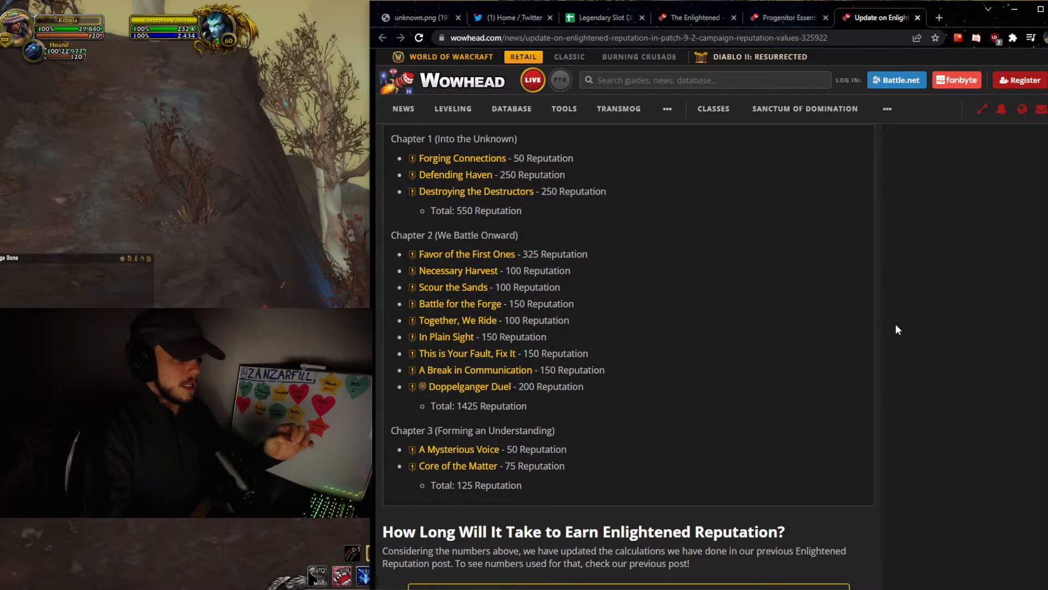
pyautogui.scroll(3)
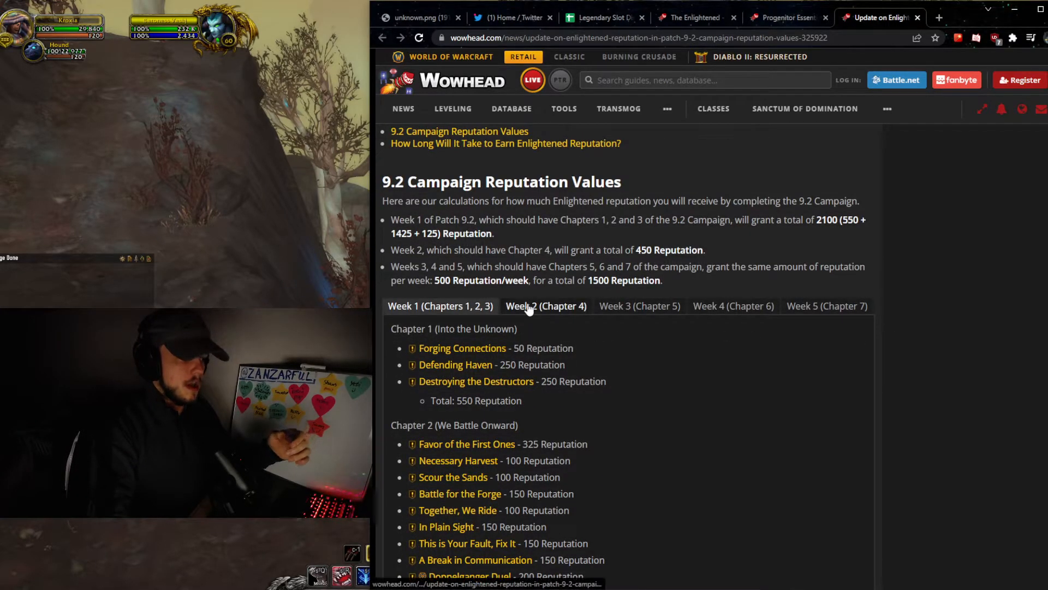
# Compare the Week 4, Week 5 and Week 1 campaign reputation quests in the table
pyautogui.click(732, 306)
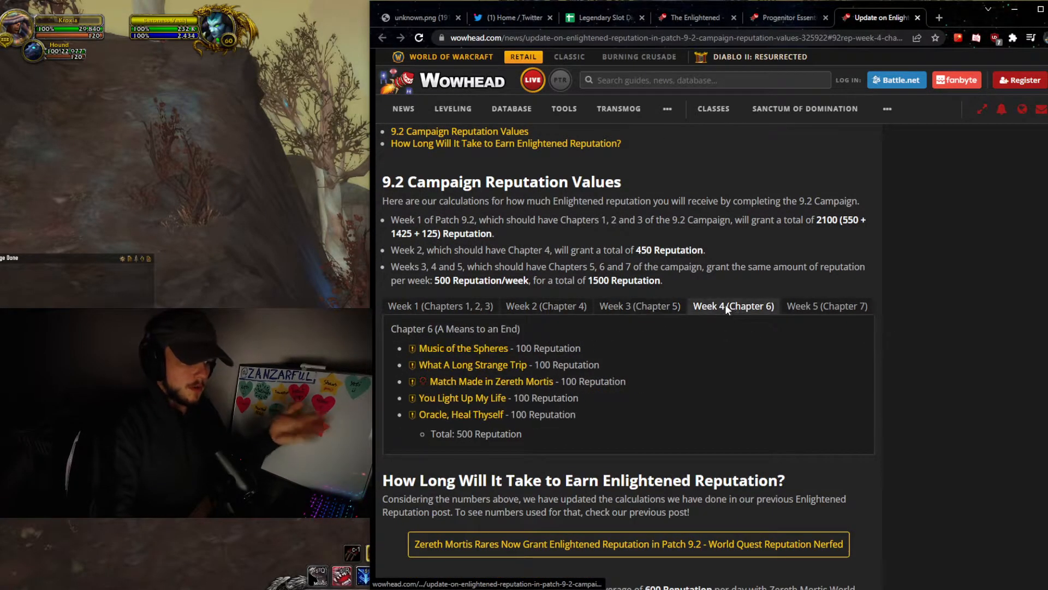
pyautogui.click(827, 306)
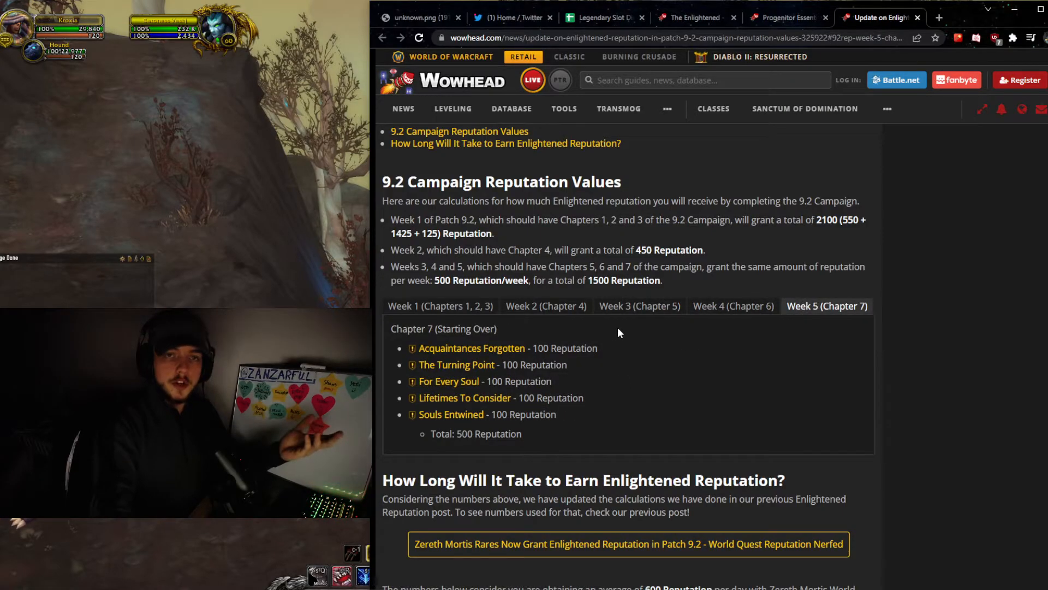
pyautogui.click(639, 306)
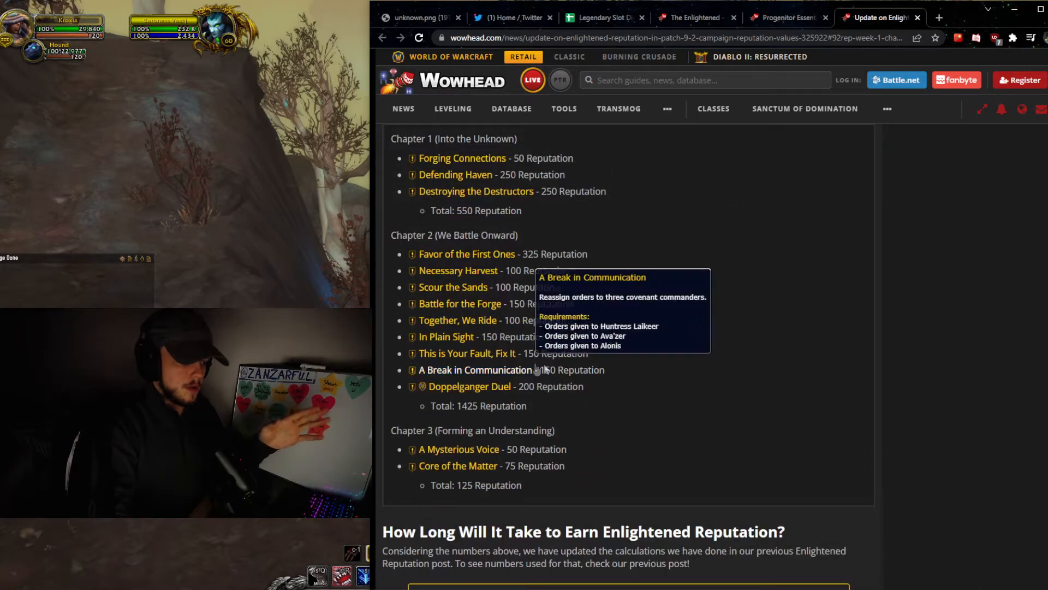
pyautogui.scroll(3)
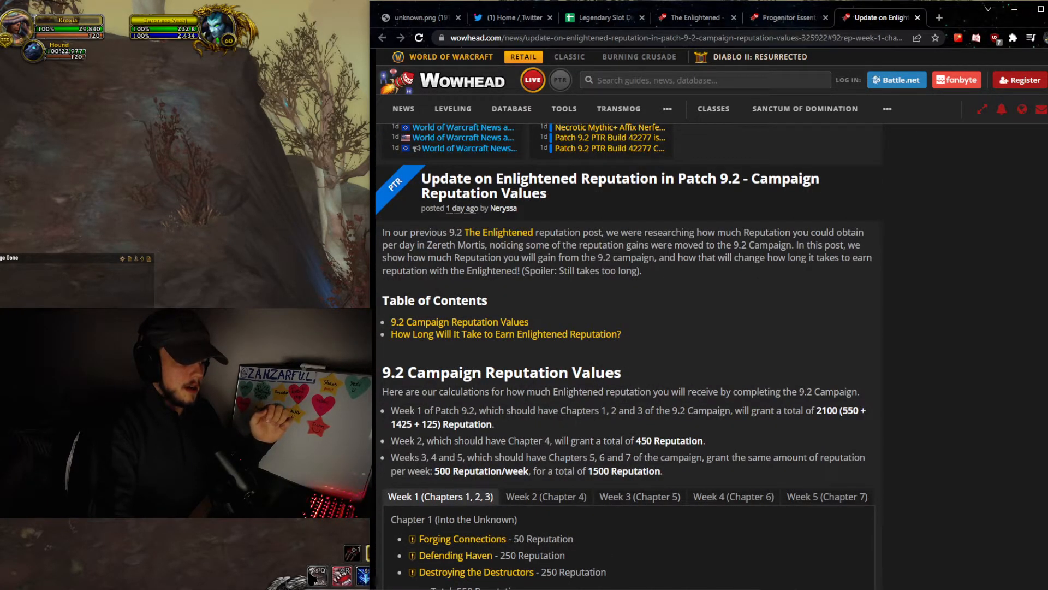
pyautogui.scroll(-3)
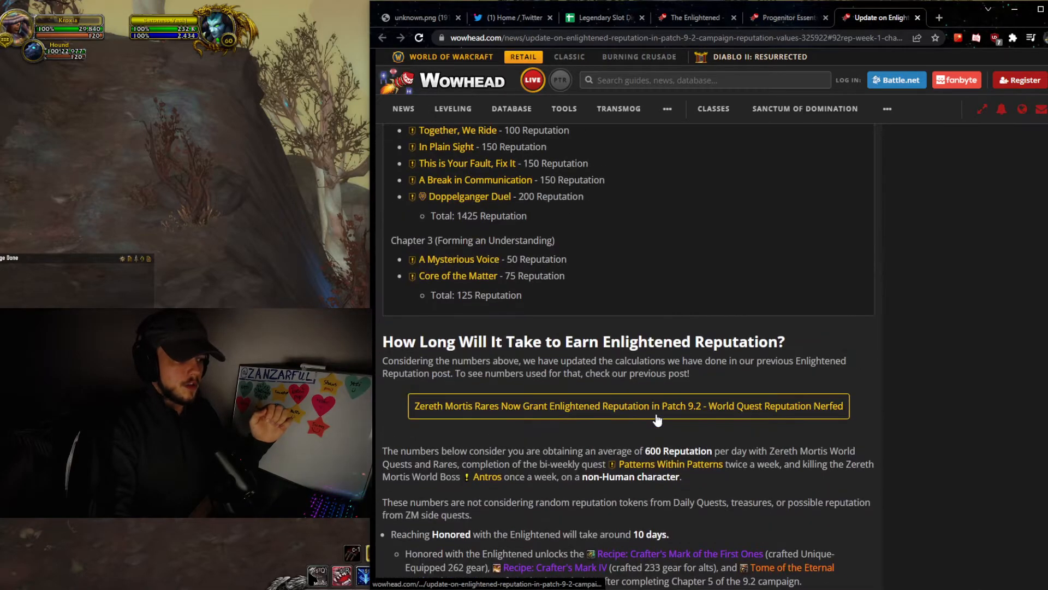
pyautogui.scroll(-3)
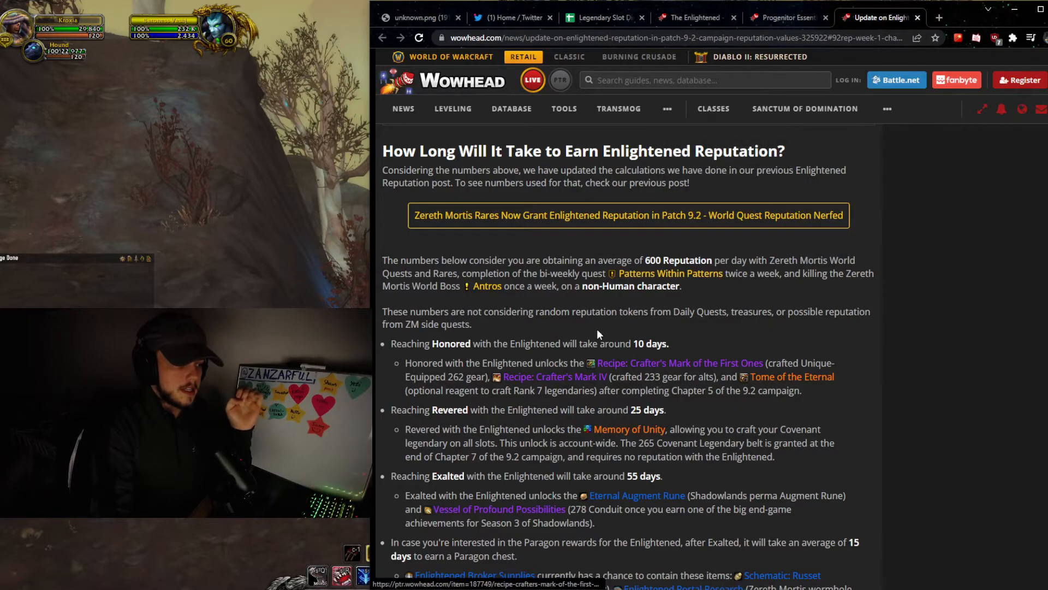
pyautogui.moveTo(670, 273)
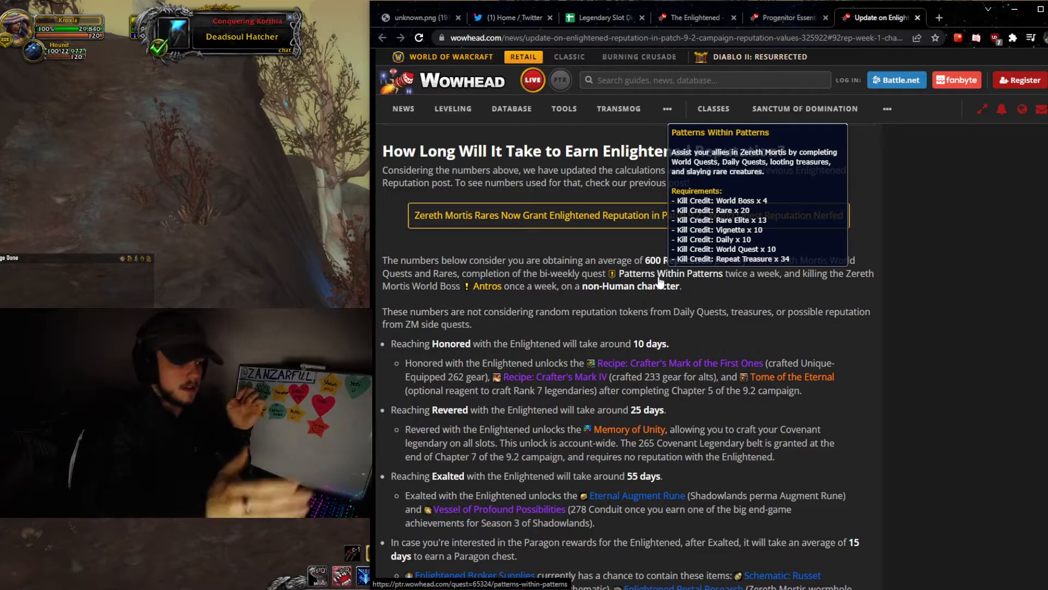
pyautogui.moveTo(669, 273)
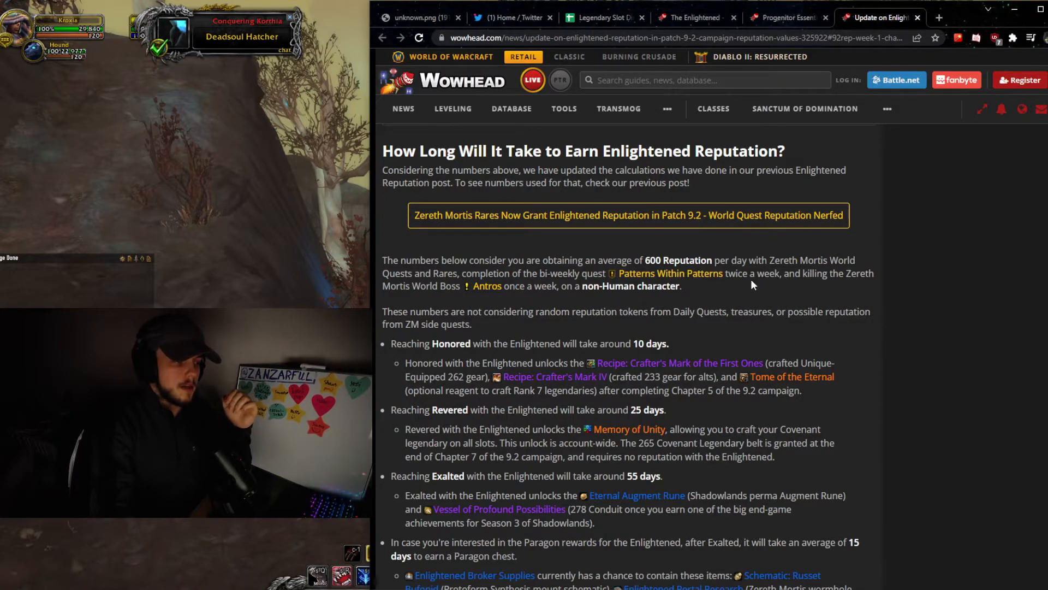
pyautogui.scroll(-3)
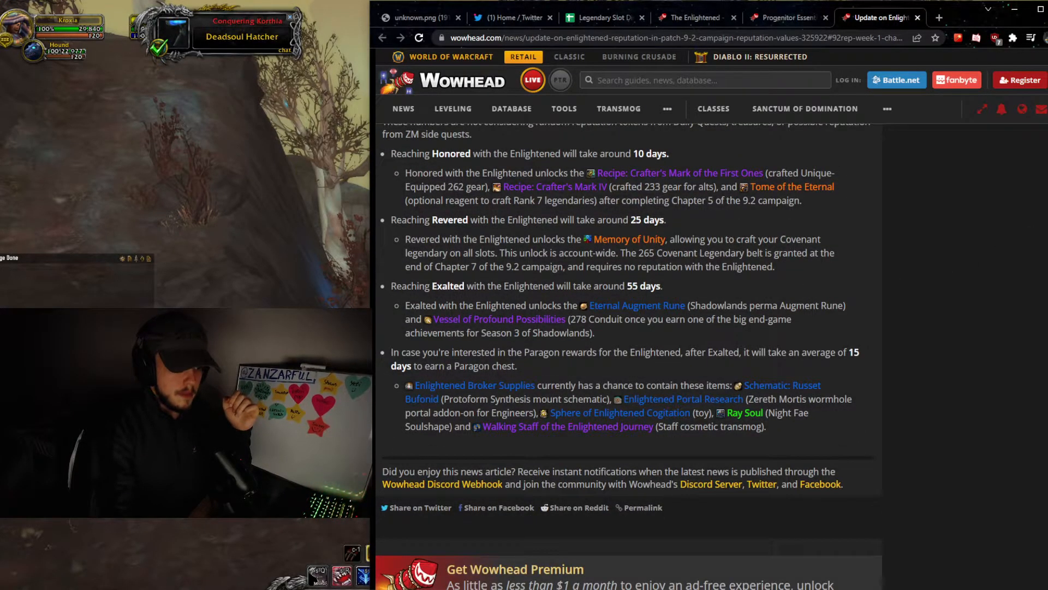
pyautogui.scroll(3)
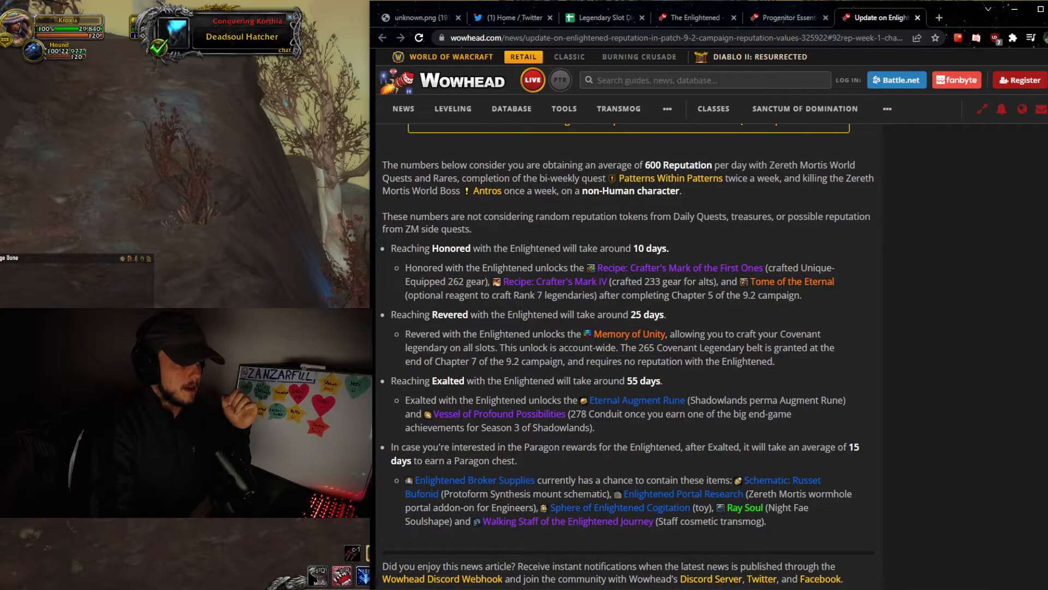
pyautogui.doubleClick(402, 247)
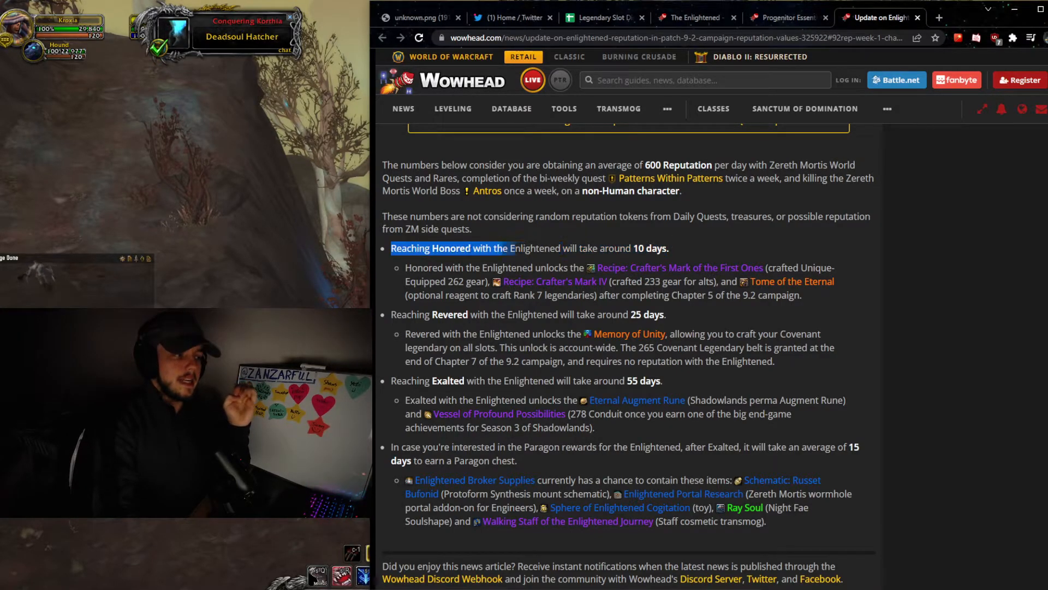
pyautogui.click(676, 248)
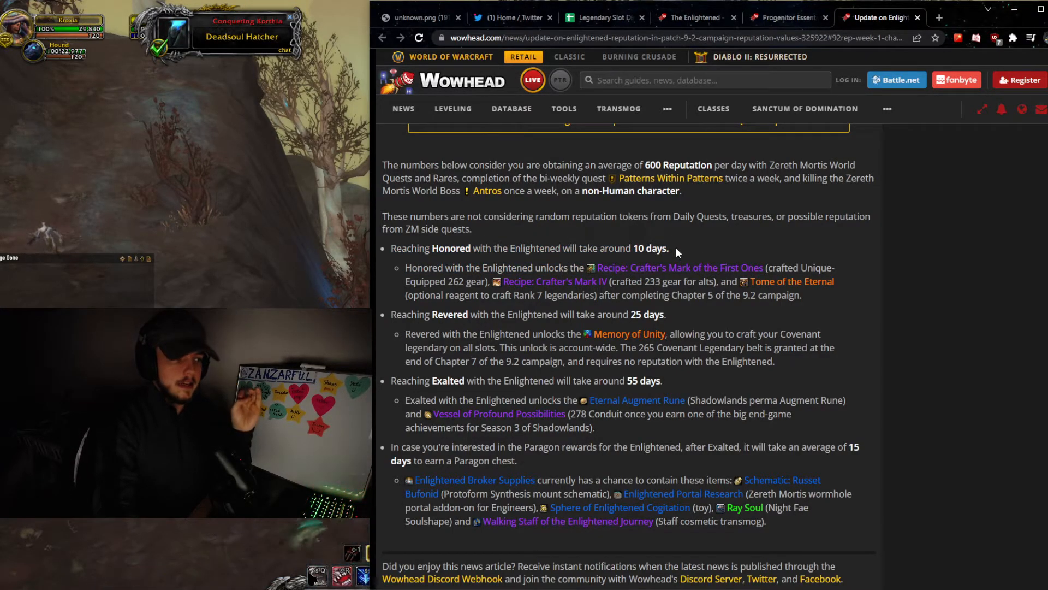
pyautogui.tripleClick(529, 248)
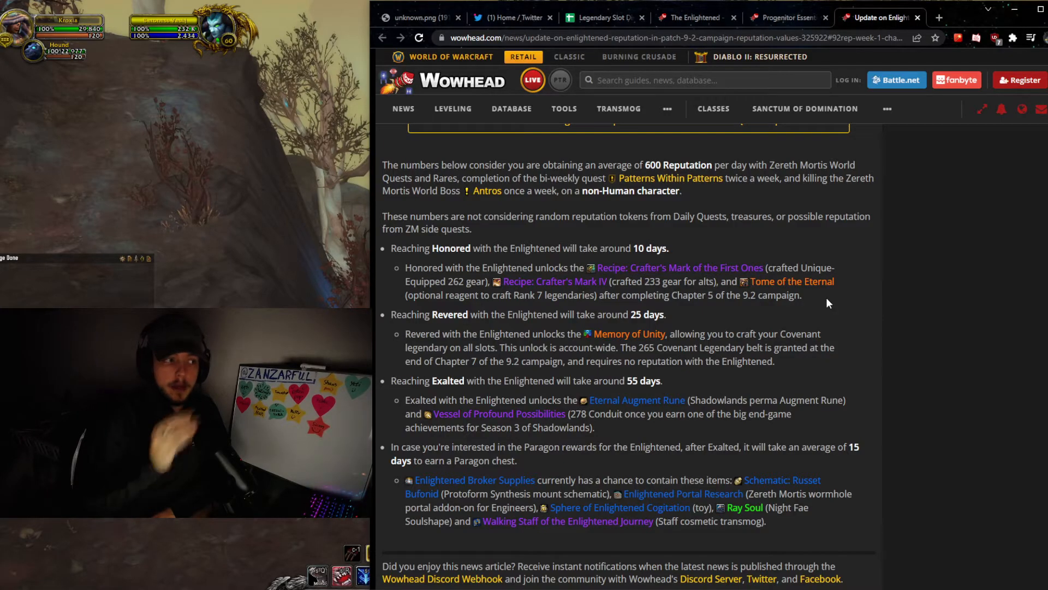
pyautogui.moveTo(792, 281)
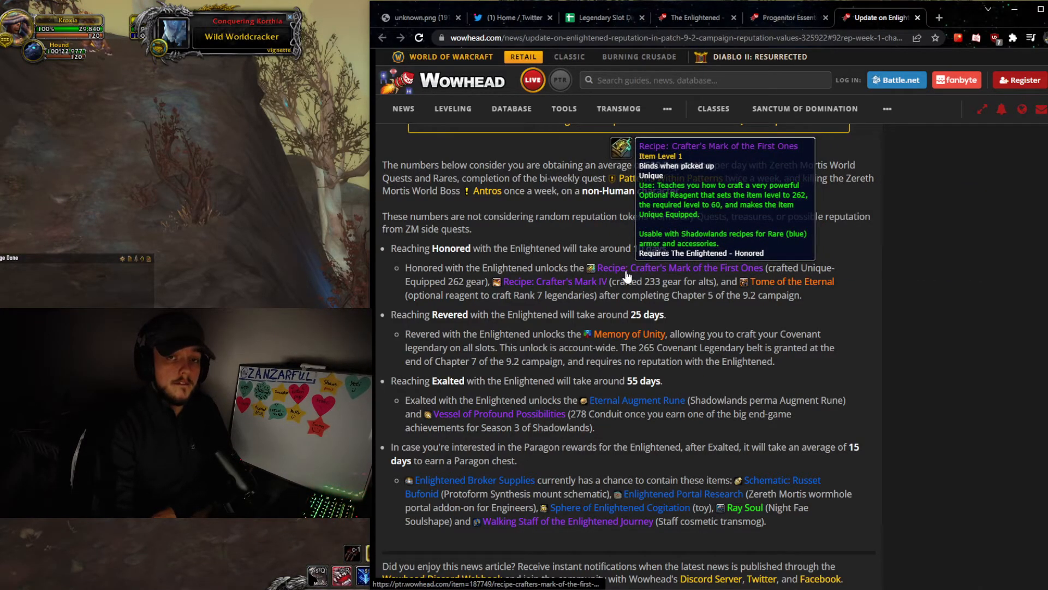
pyautogui.moveTo(756, 279)
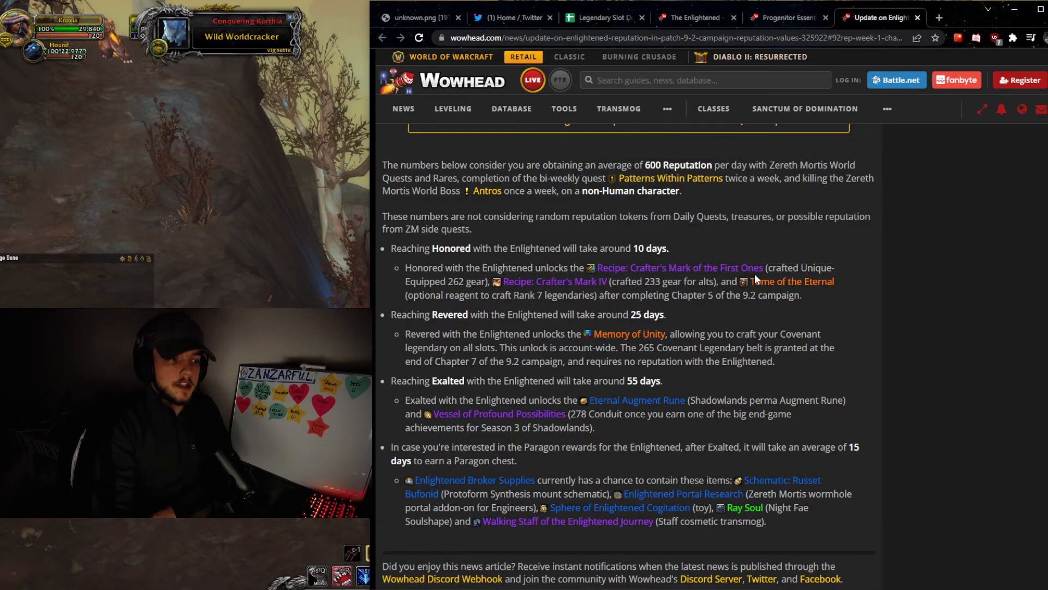
pyautogui.moveTo(792, 281)
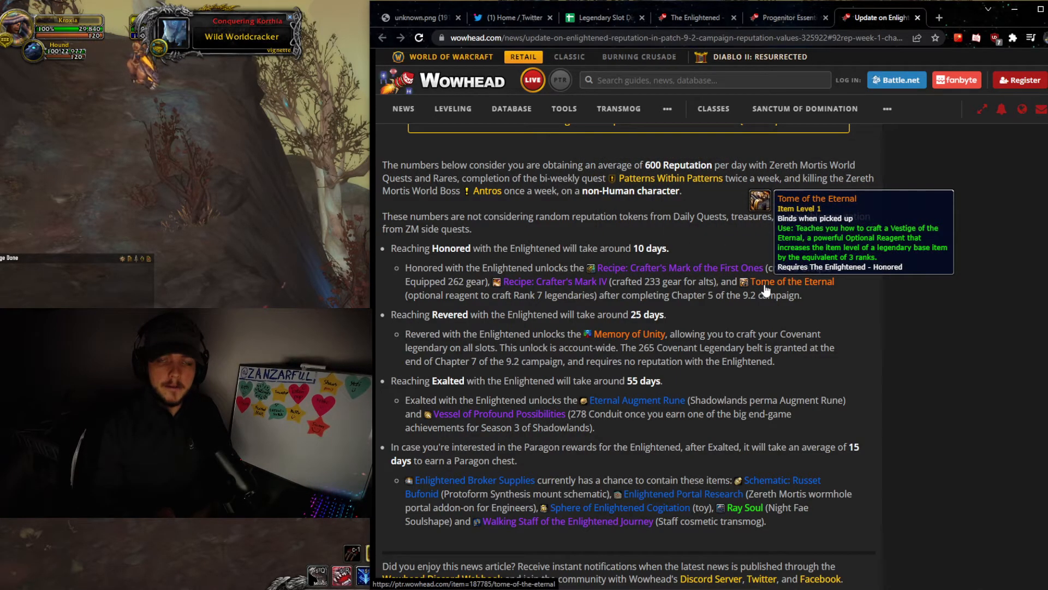